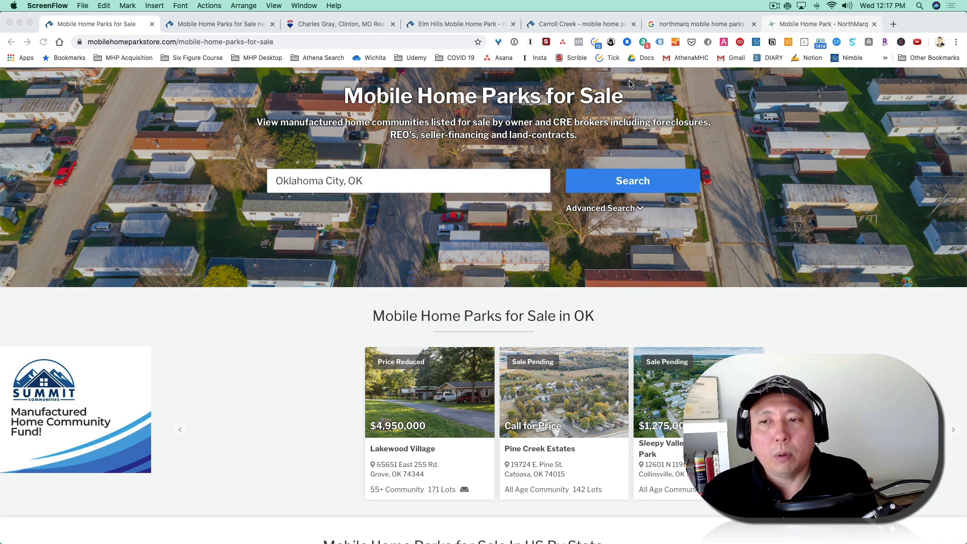
mouse_move(461, 150)
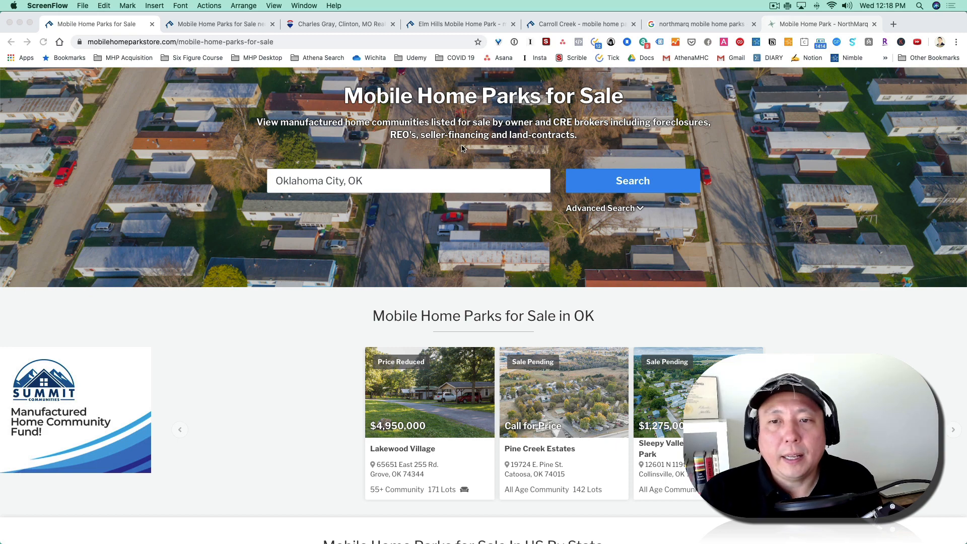
mouse_move(451, 147)
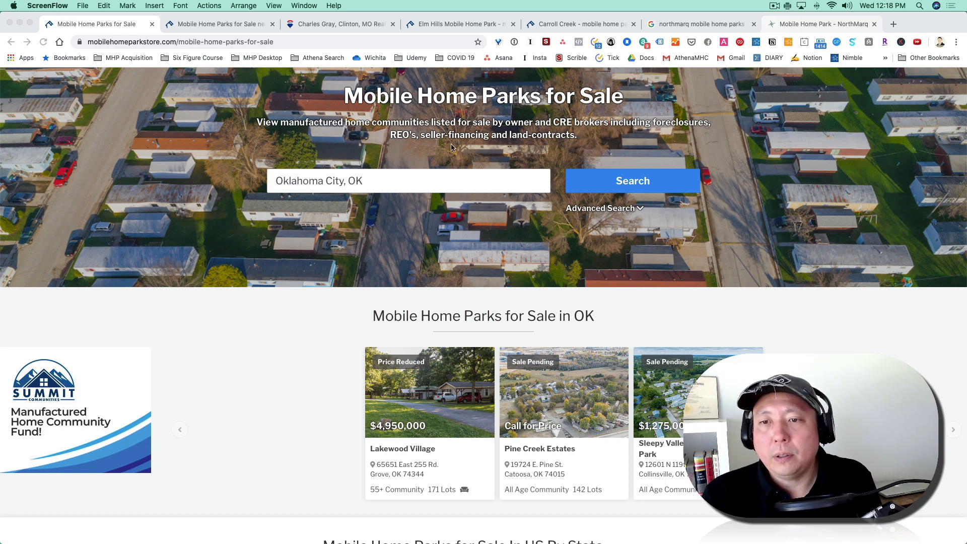
mouse_move(469, 162)
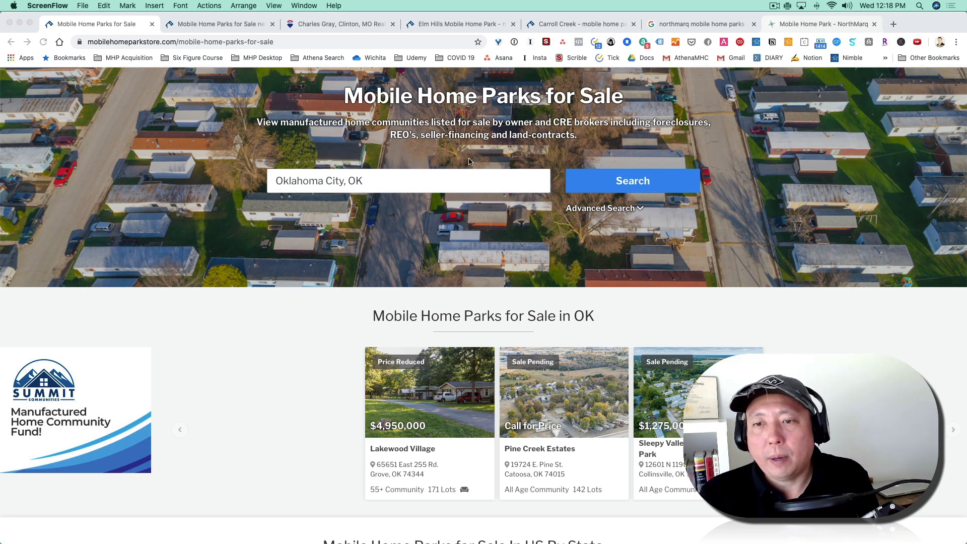
mouse_move(481, 141)
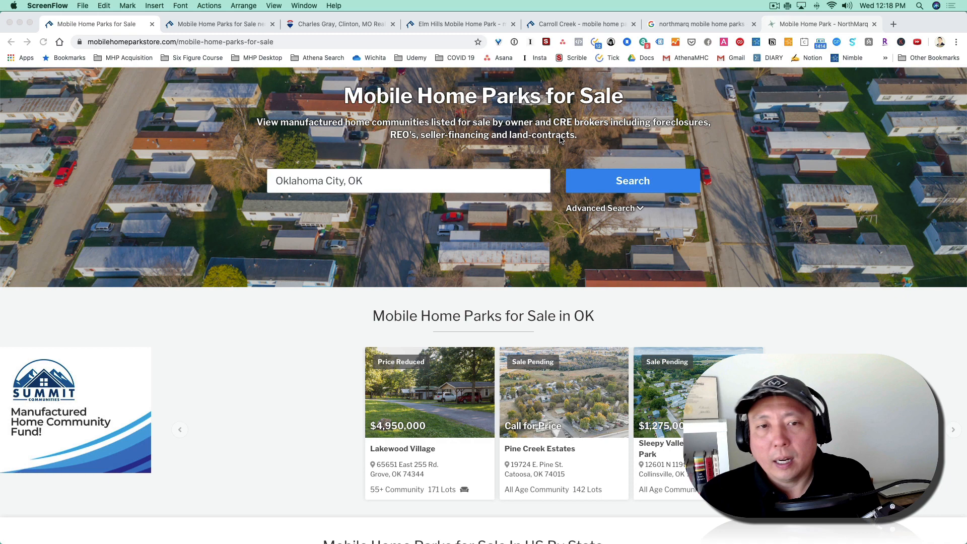
mouse_move(242, 134)
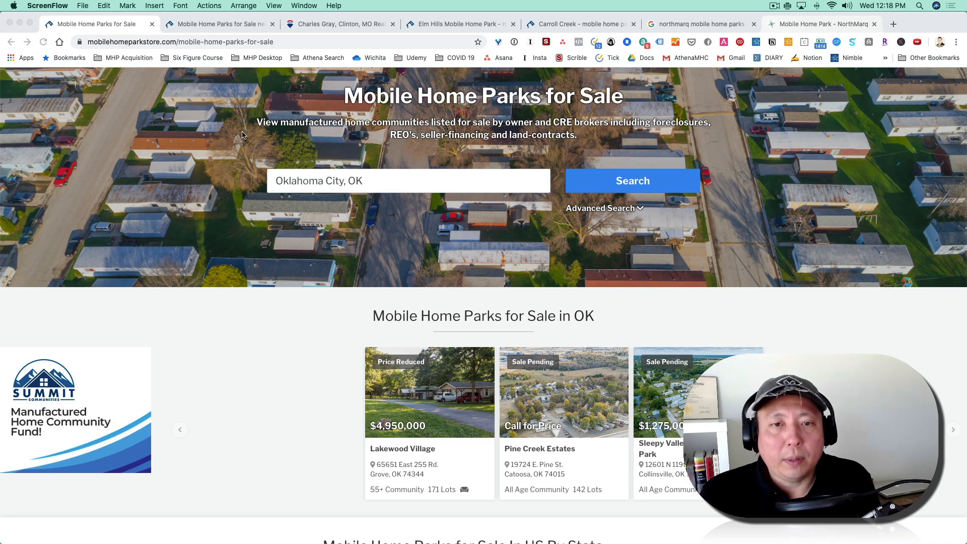
mouse_move(445, 194)
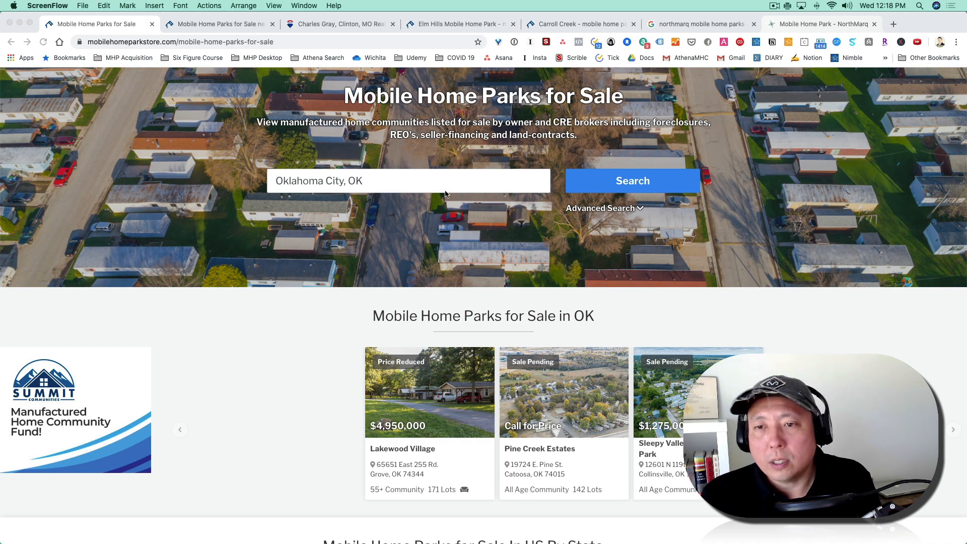
mouse_move(578, 149)
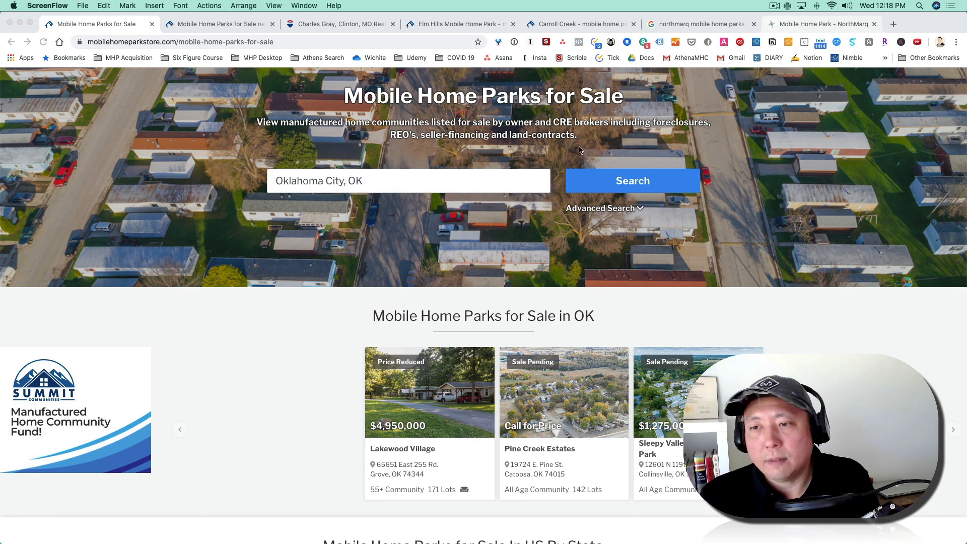
mouse_move(121, 54)
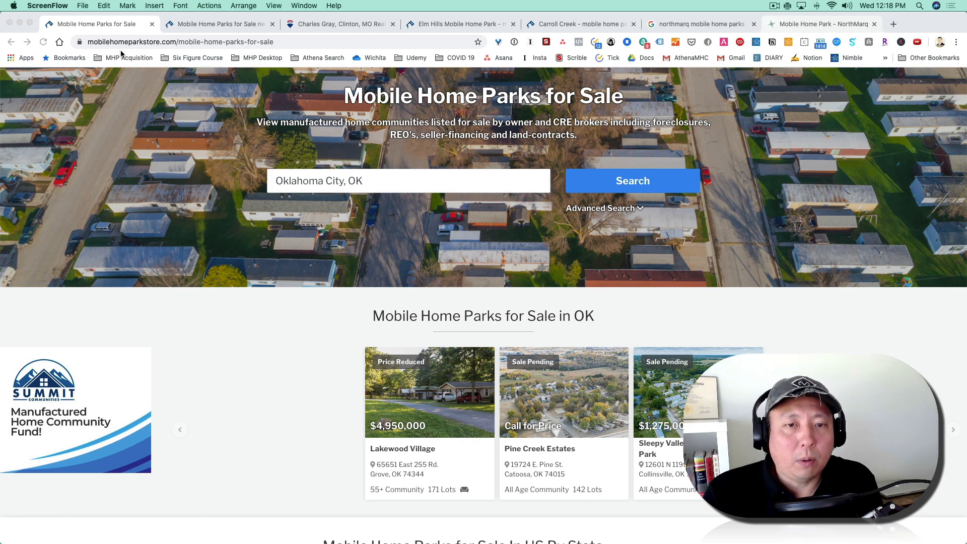
mouse_move(212, 71)
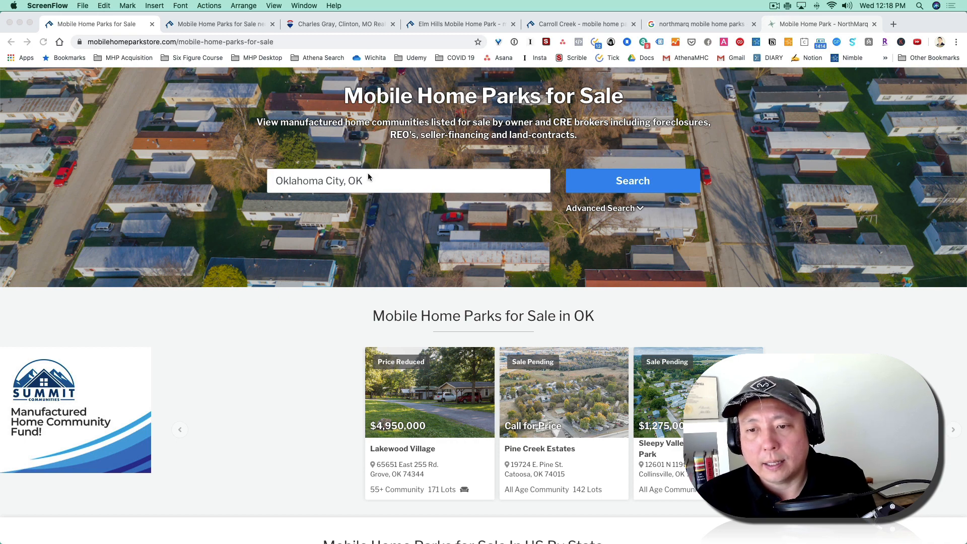
Scroll the Oklahoma parks-for-sale listings to reach the Lakewood Village card
scroll(up, 3)
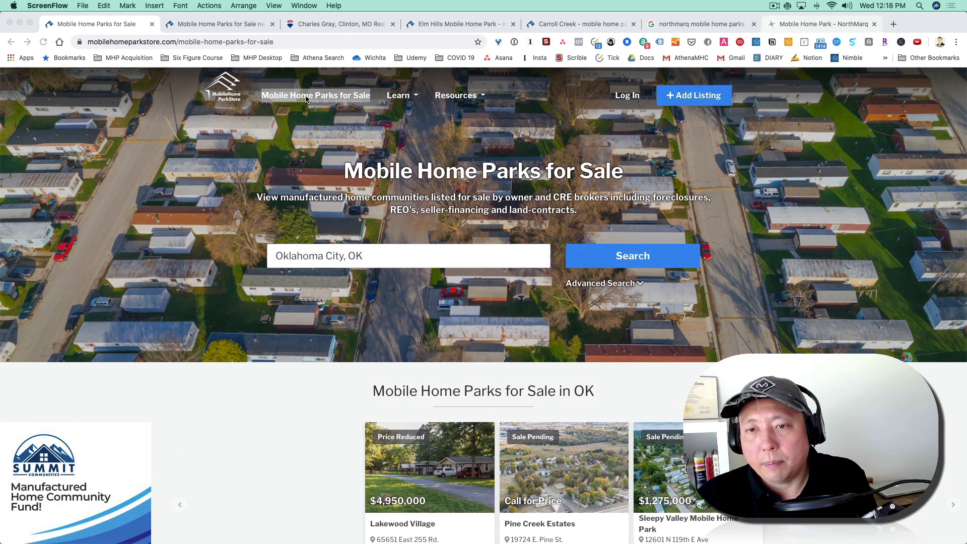
scroll(down, 3)
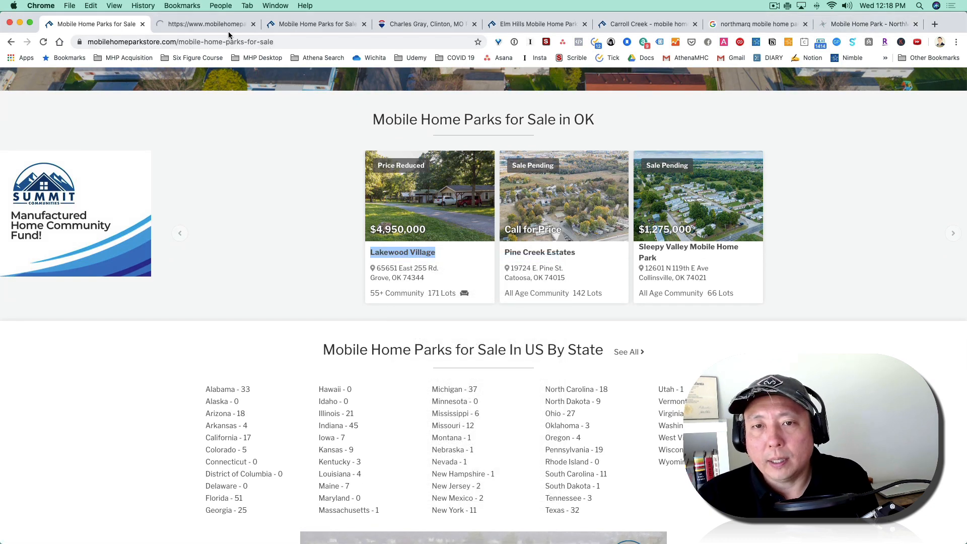
Review the Lakewood Village listing and follow the Capstone Florida link under Contact Information
click(402, 252)
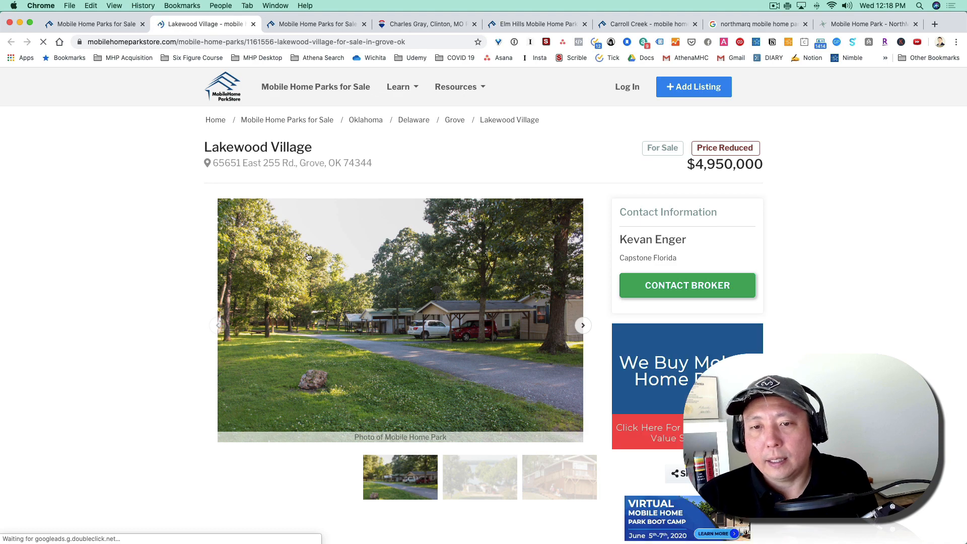
scroll(down, 3)
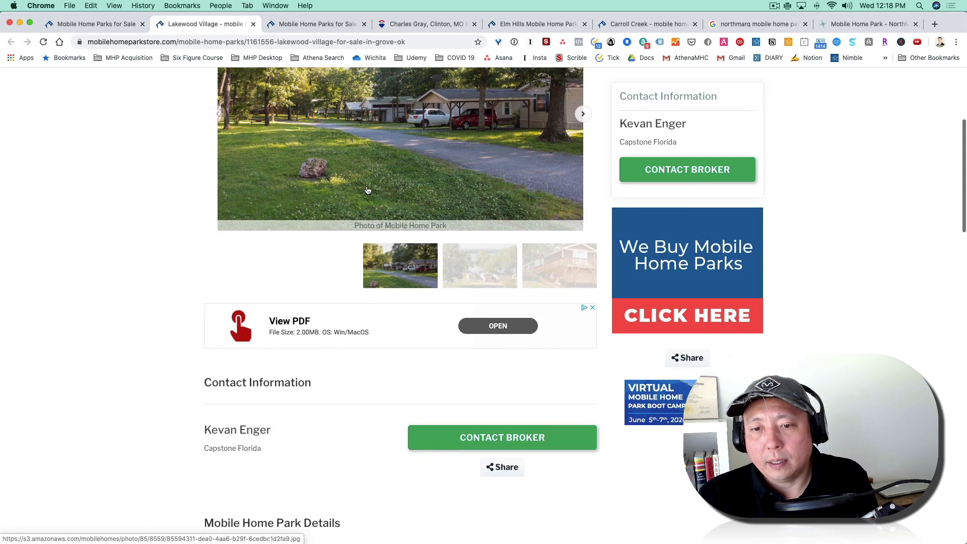
scroll(up, 3)
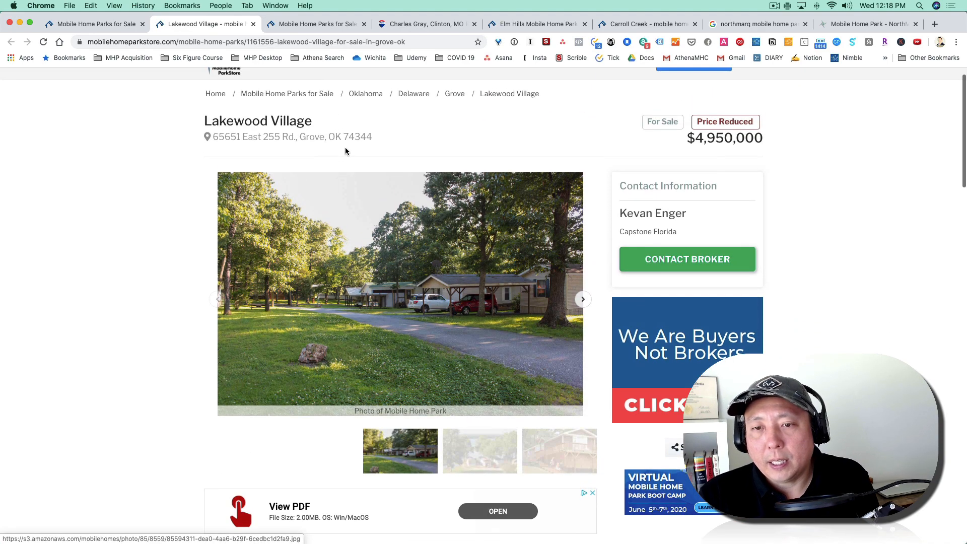
scroll(down, 3)
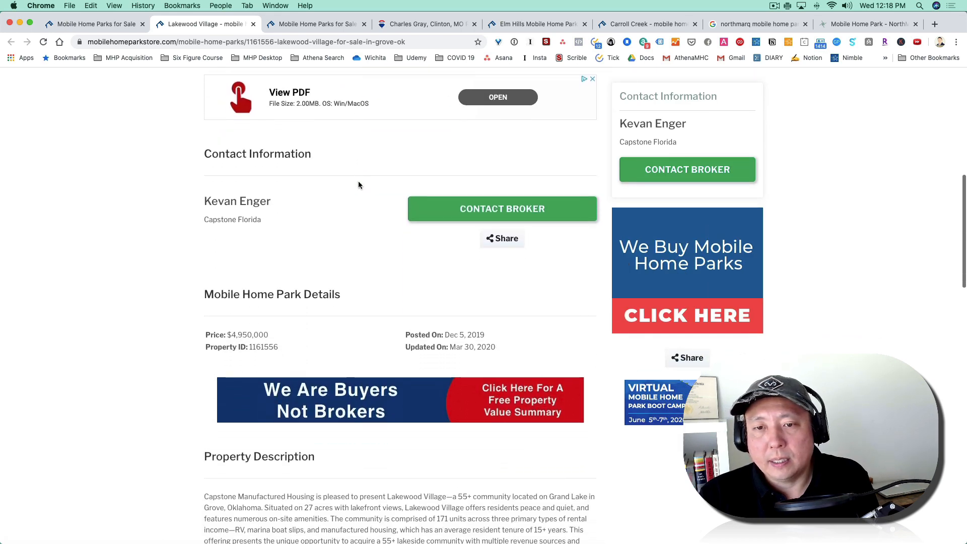
scroll(down, 3)
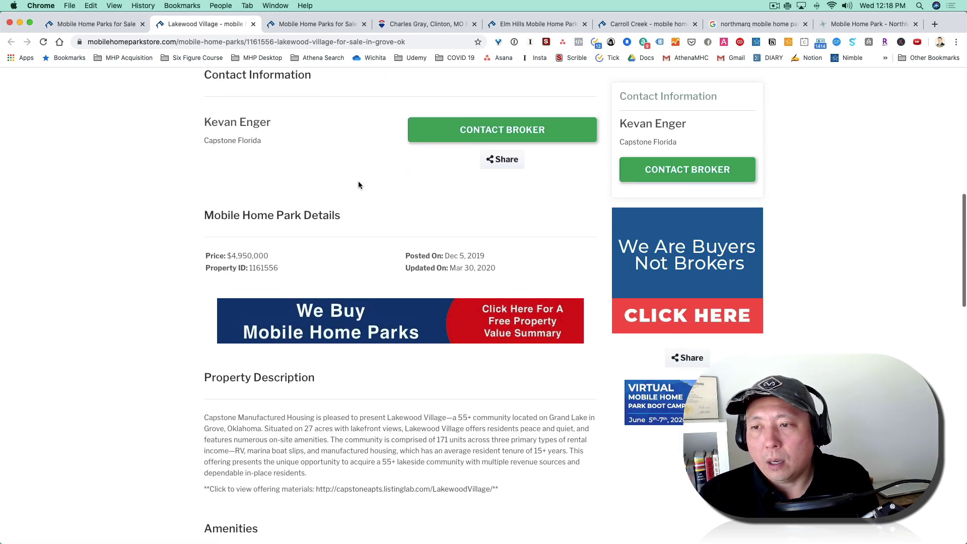
mouse_move(237, 122)
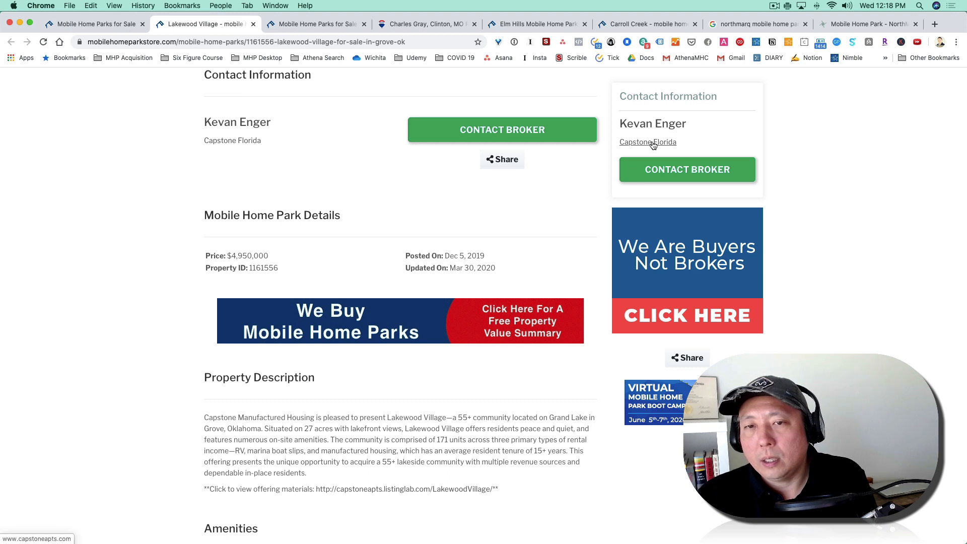
click(647, 142)
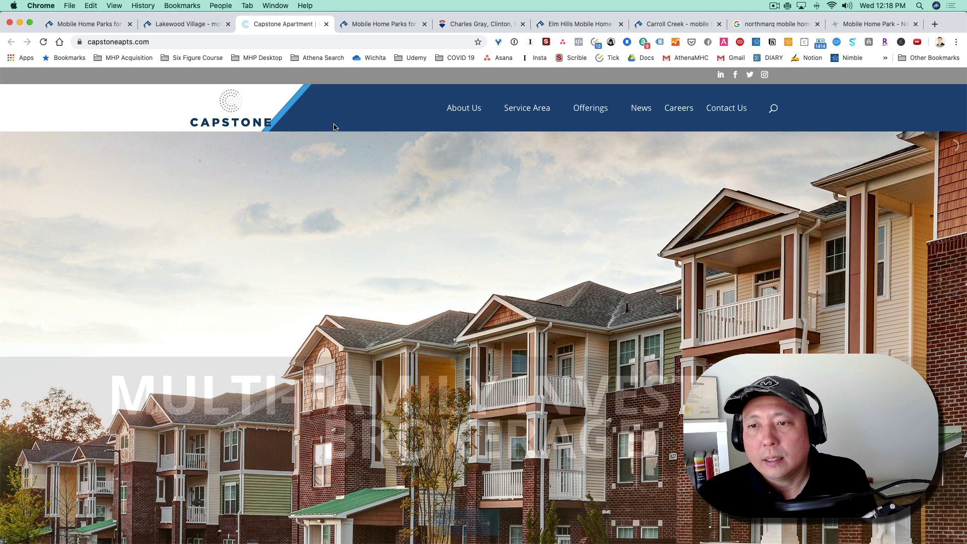
View Capstone's Contact Us page down to the Join Our Mailing List form, then return to the park search results
click(726, 108)
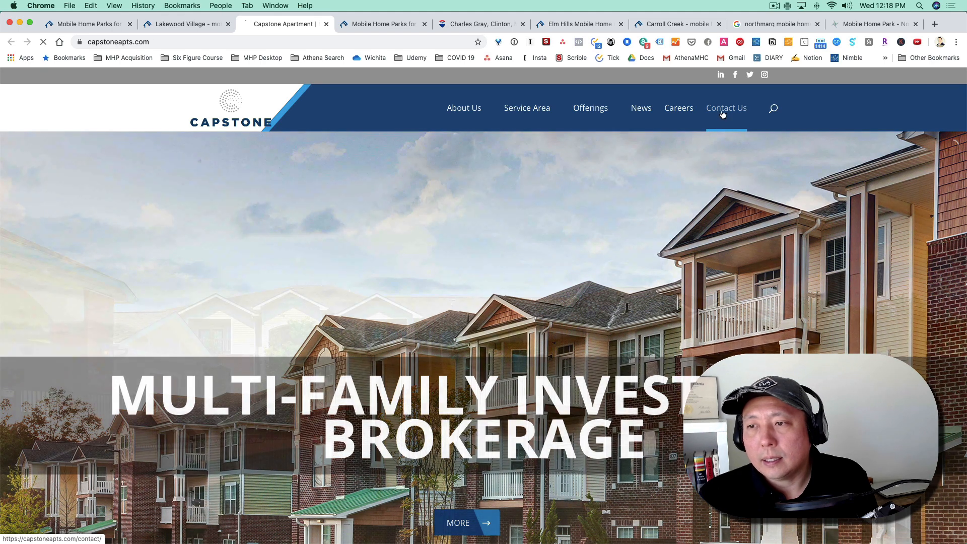
click(726, 108)
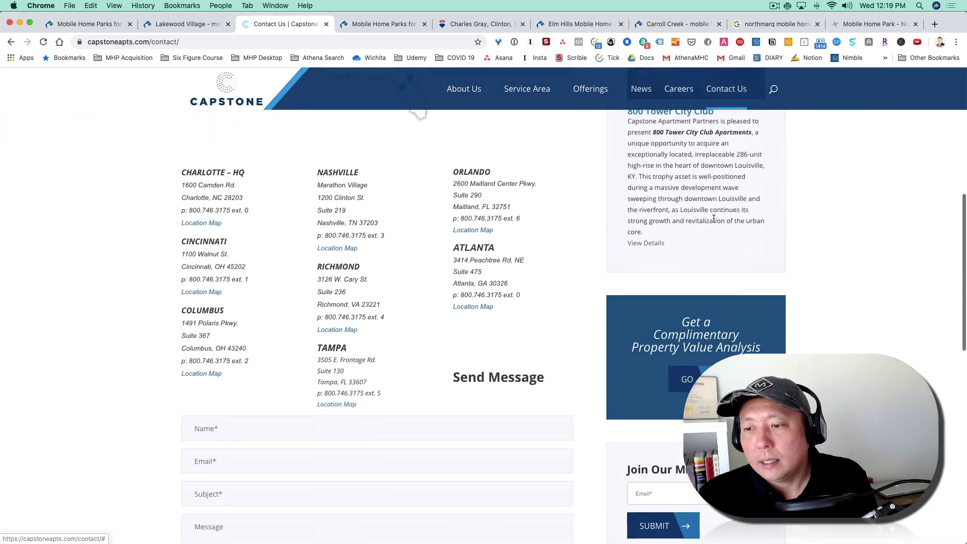
scroll(down, 3)
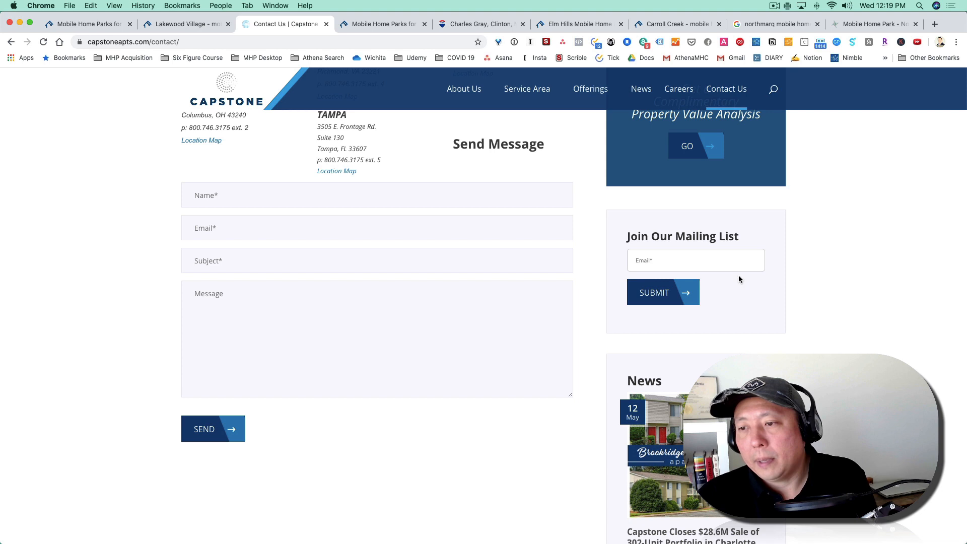
mouse_move(766, 270)
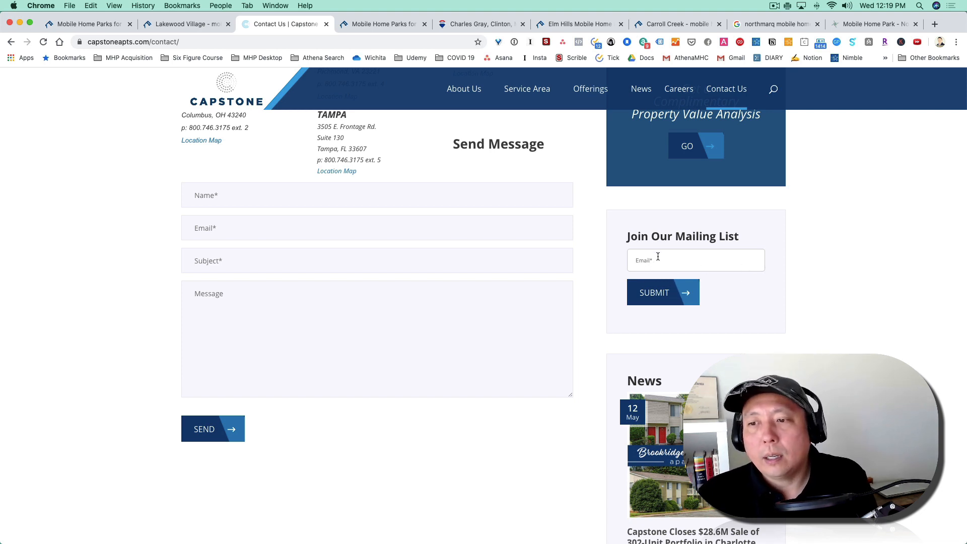
mouse_move(757, 266)
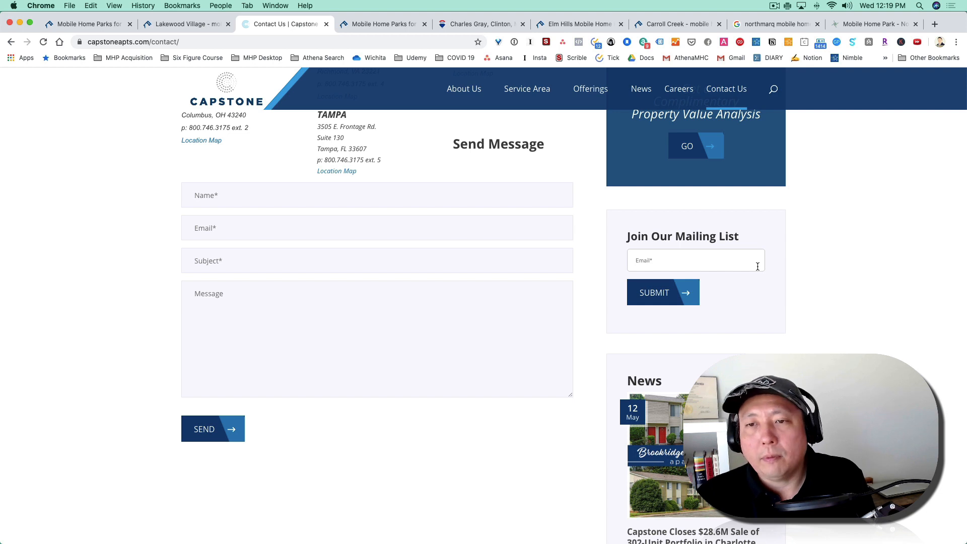
mouse_move(662, 274)
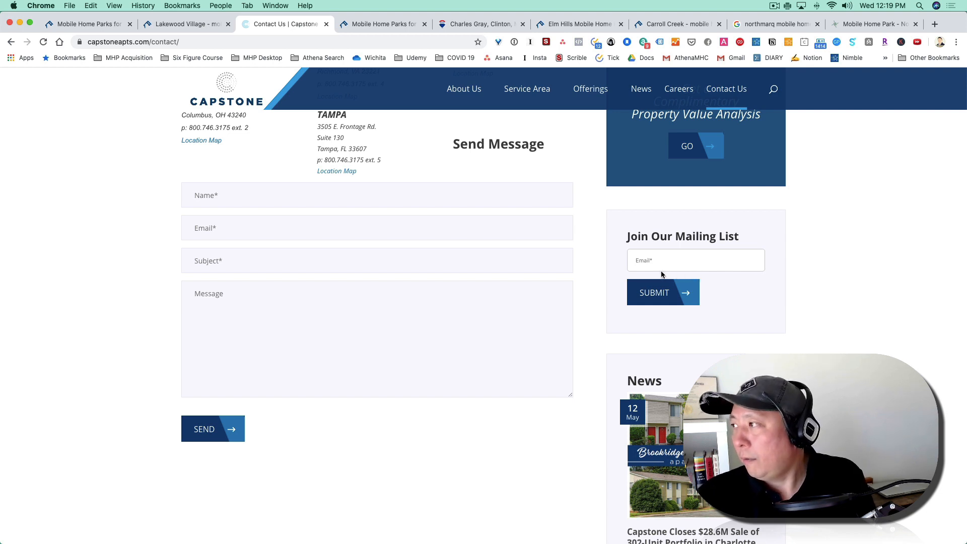
mouse_move(624, 271)
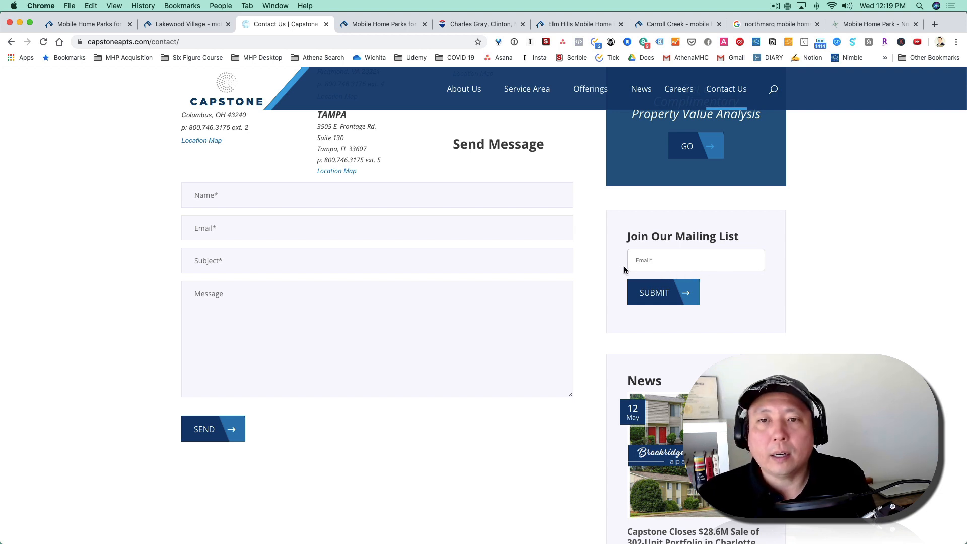
mouse_move(468, 134)
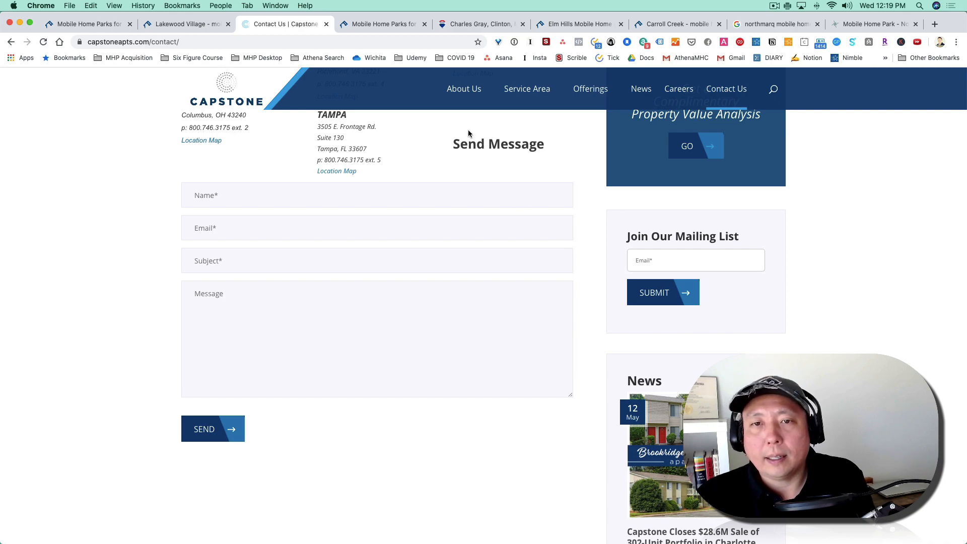
click(383, 24)
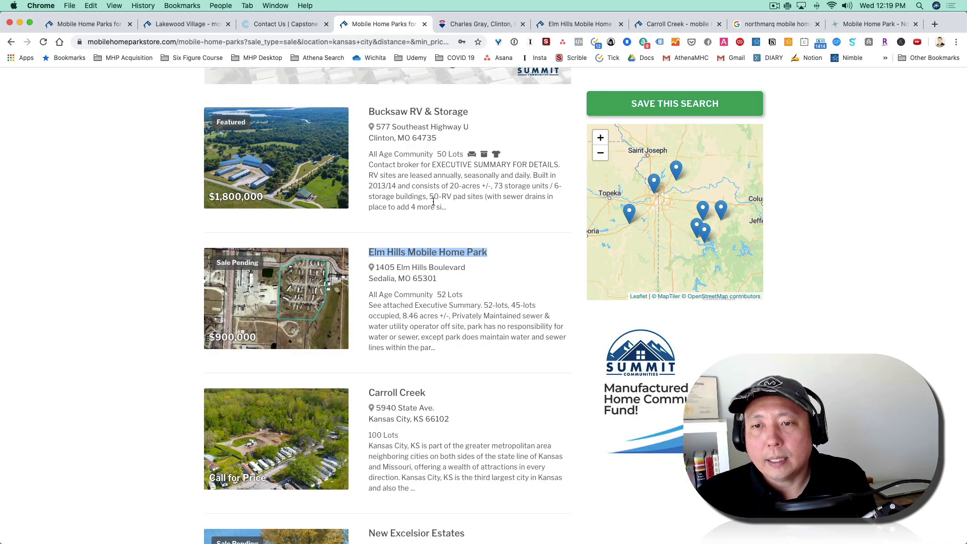
Scroll the Kansas City listings and launch Elm Hills Mobile Home Park in a new tab
scroll(up, 3)
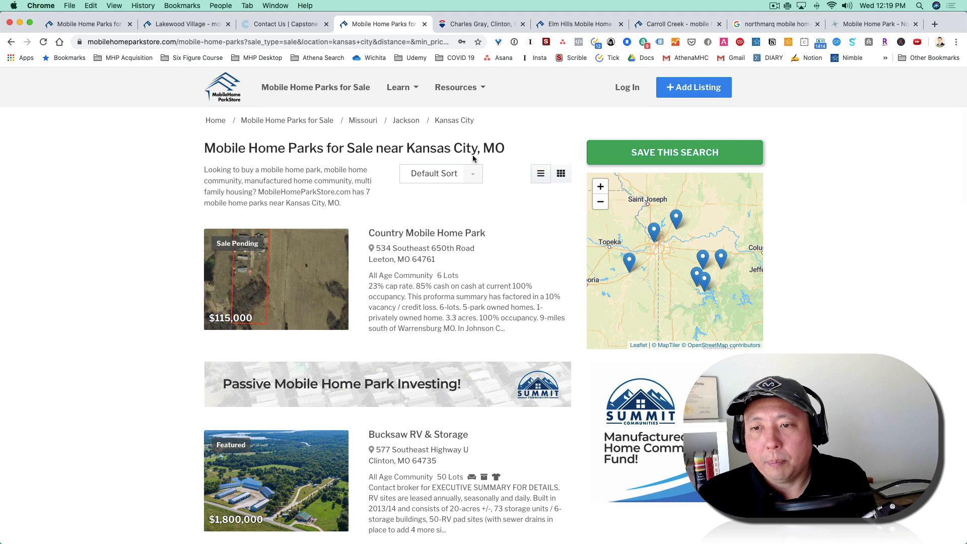
scroll(down, 3)
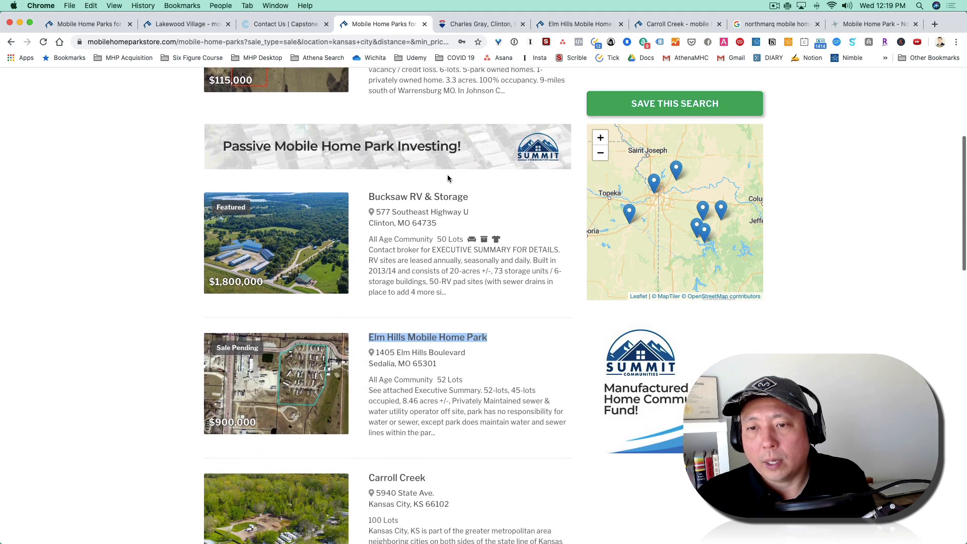
scroll(up, 3)
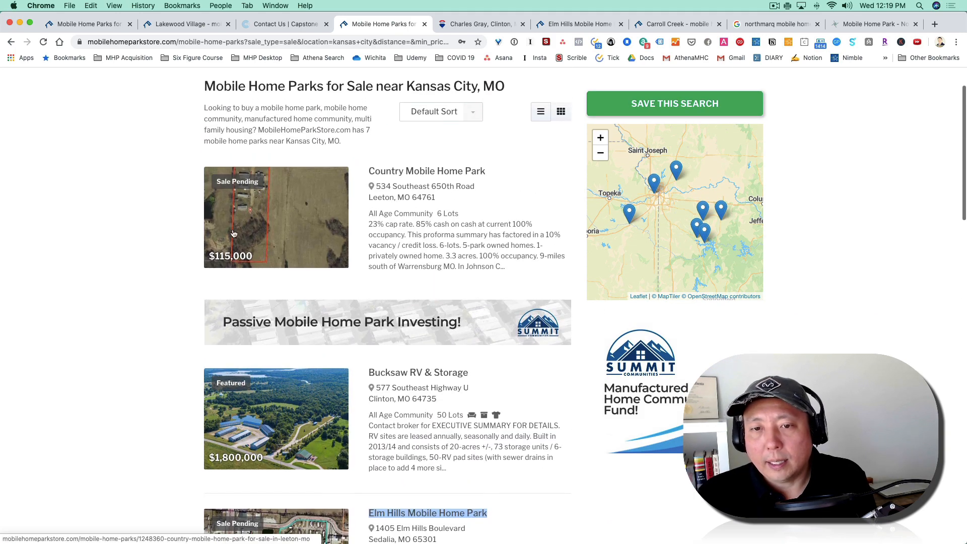
mouse_move(401, 235)
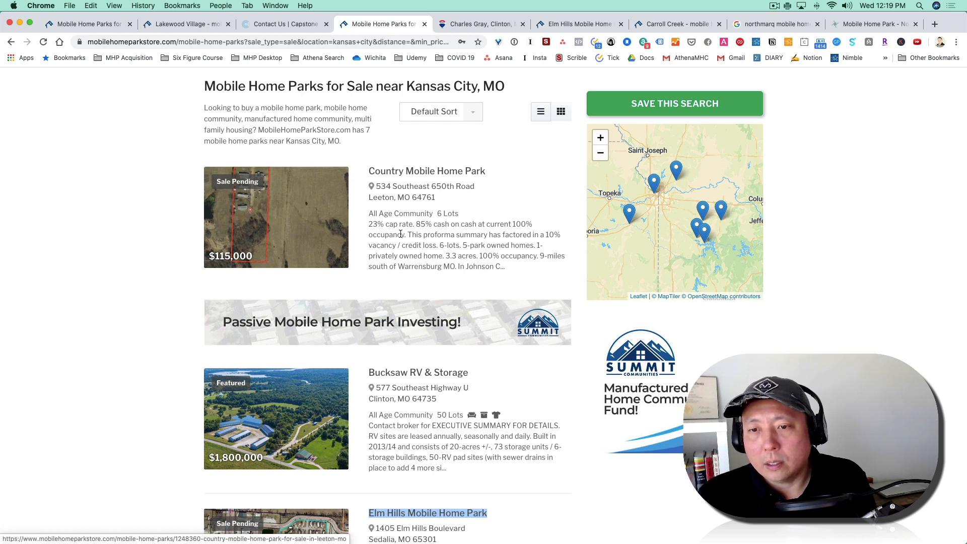
scroll(down, 3)
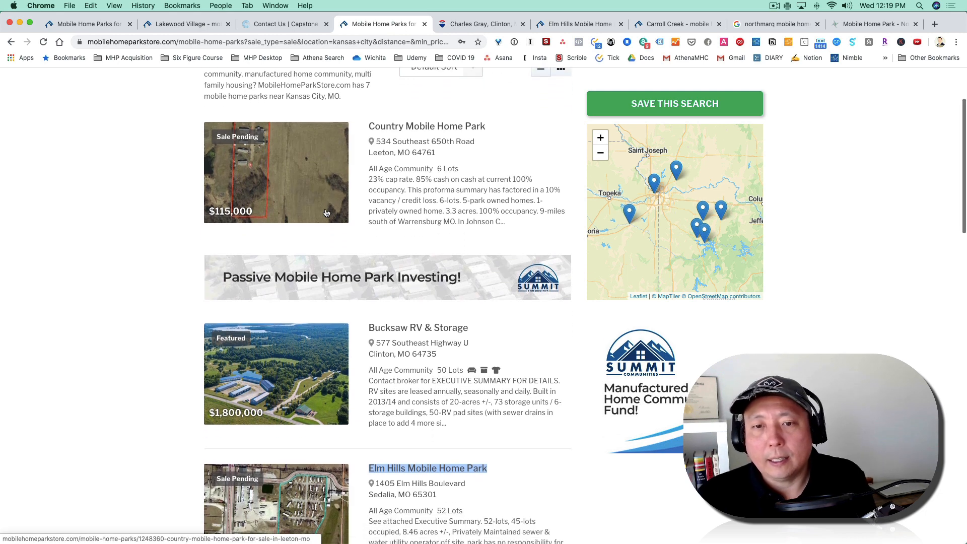
scroll(down, 3)
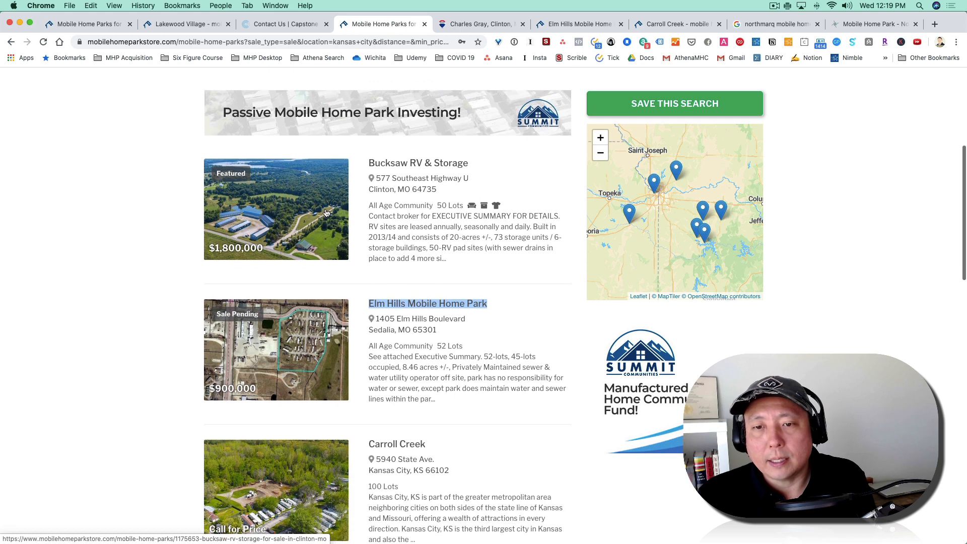
scroll(down, 3)
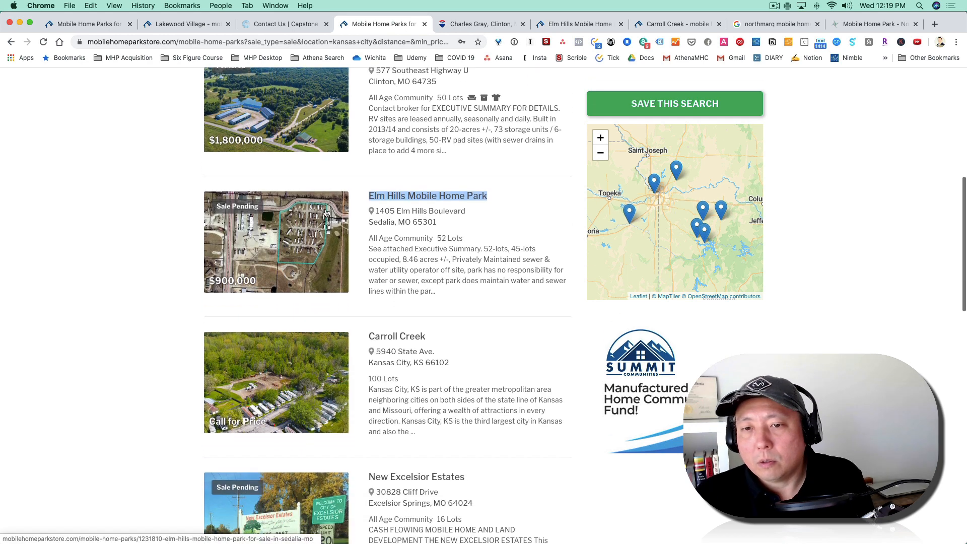
mouse_move(344, 227)
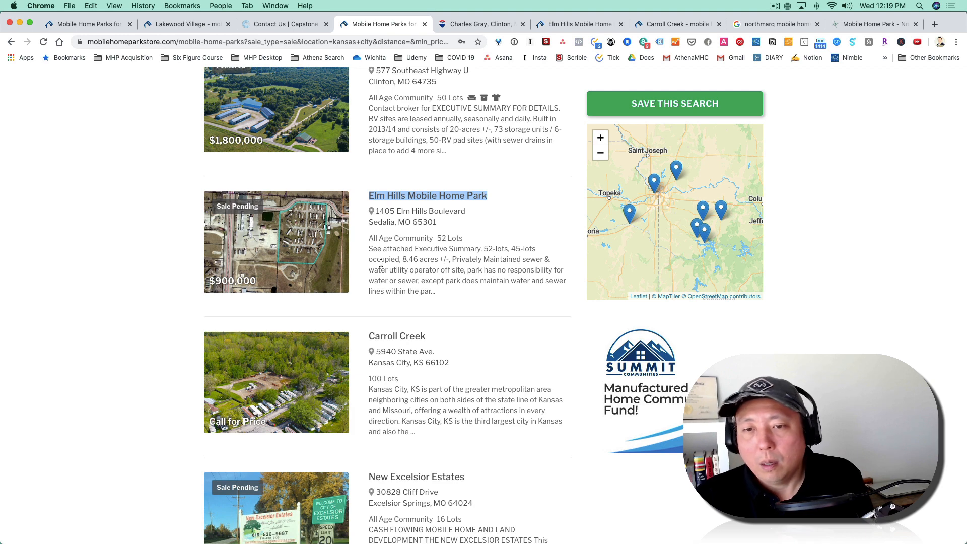
mouse_move(410, 196)
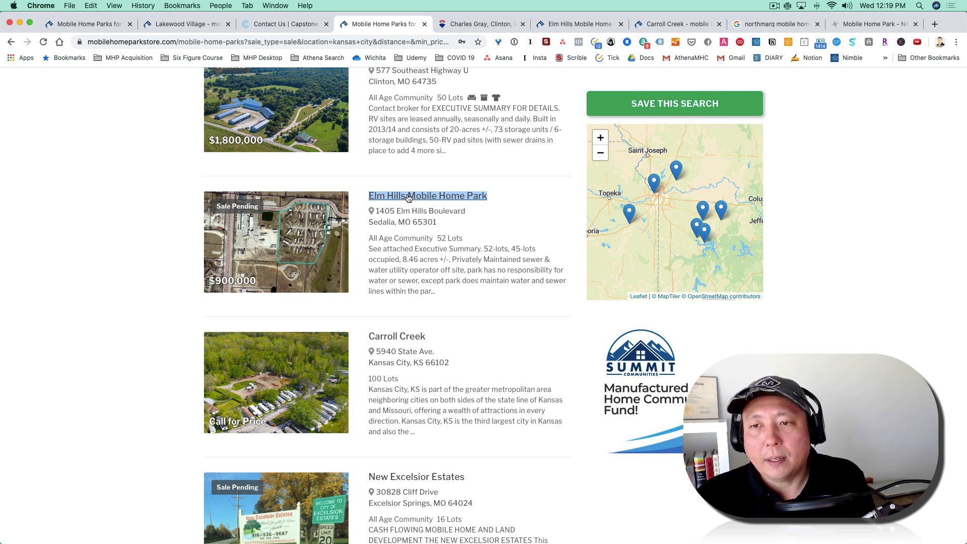
mouse_move(432, 198)
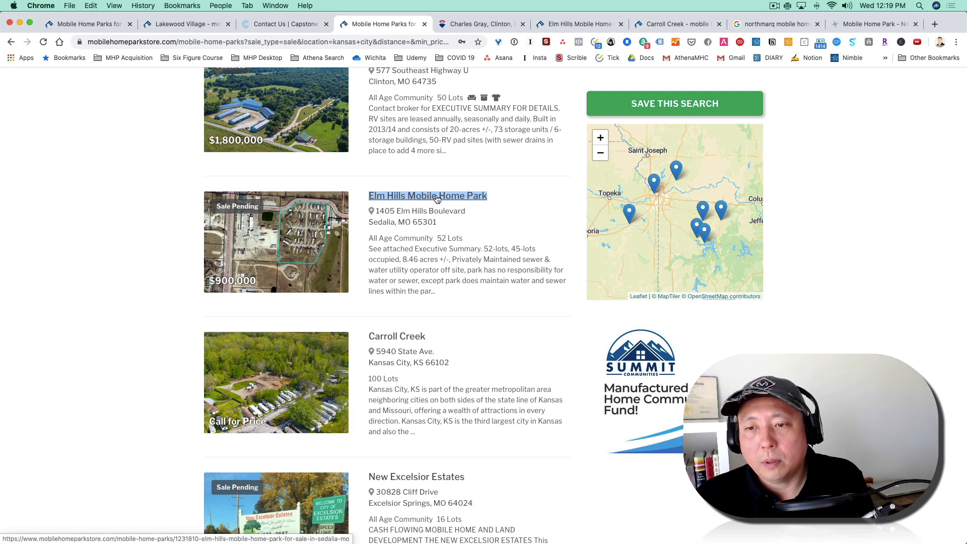
click(427, 195)
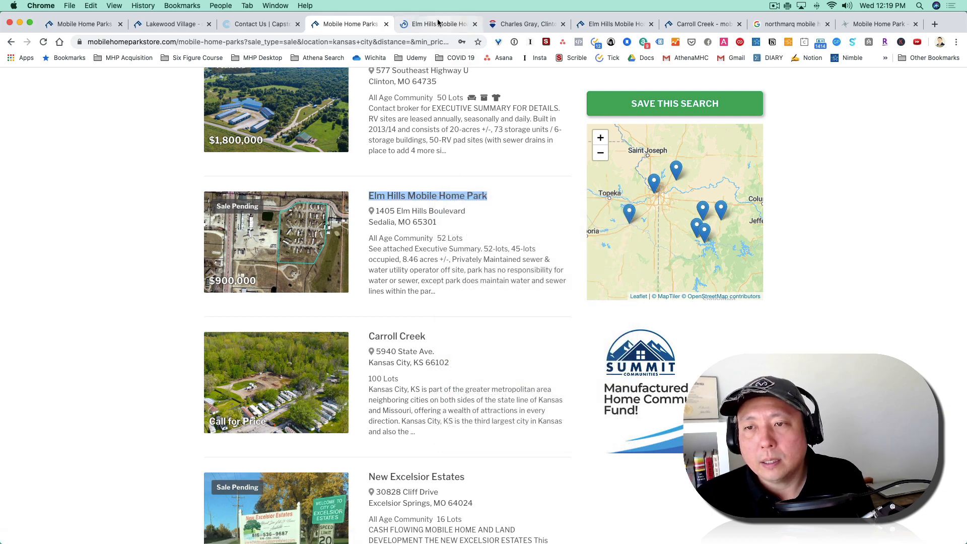
Show the Elm Hills listing with its $900,000 price, Sale Pending status and ReMax Truman Lake contact box
click(427, 195)
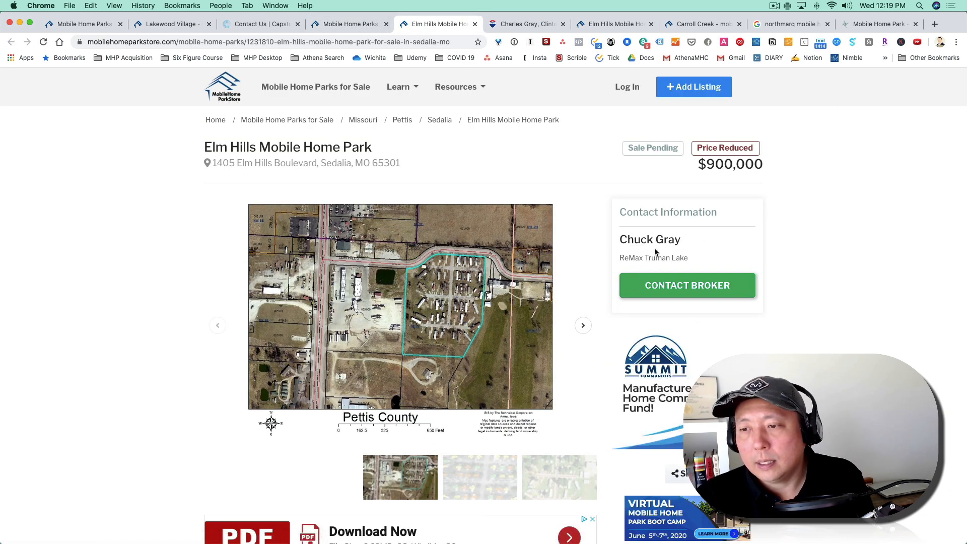
mouse_move(677, 273)
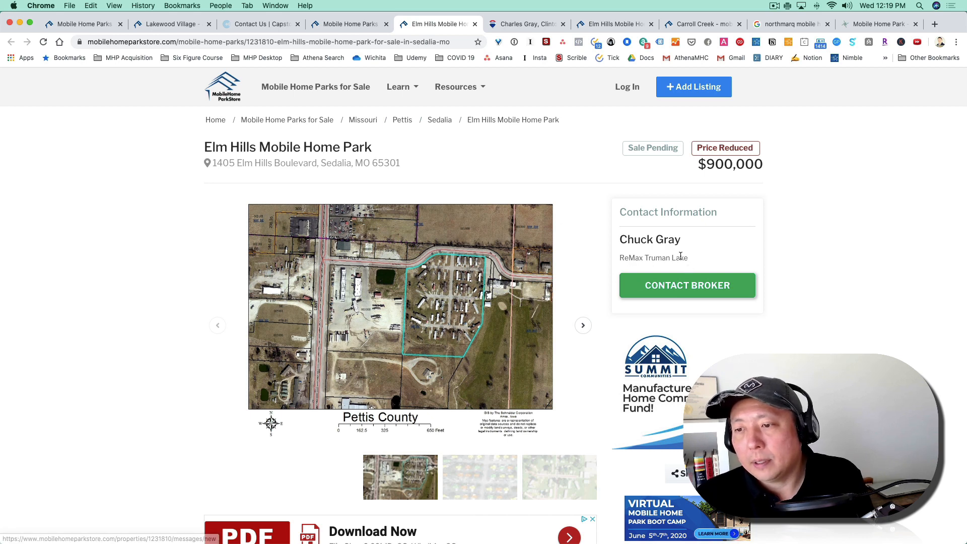
mouse_move(672, 270)
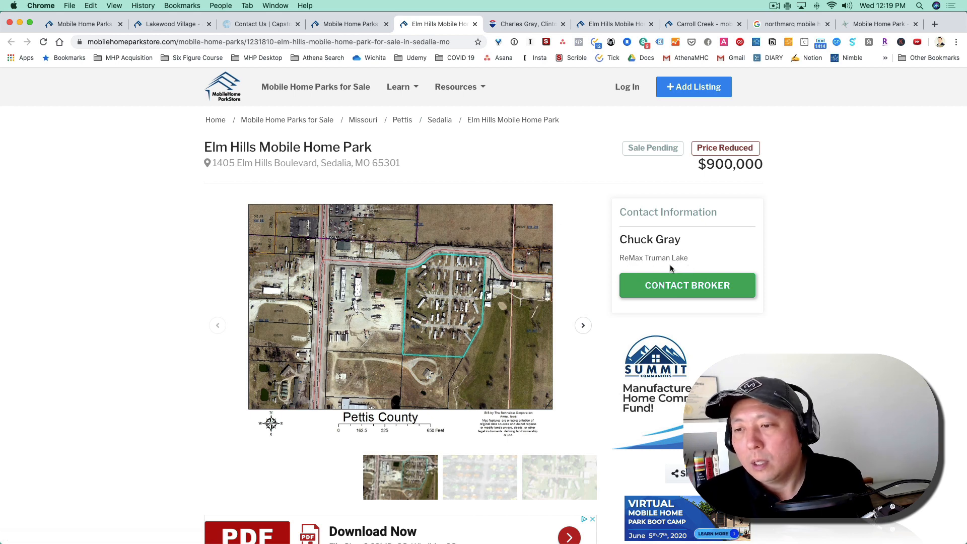
mouse_move(425, 311)
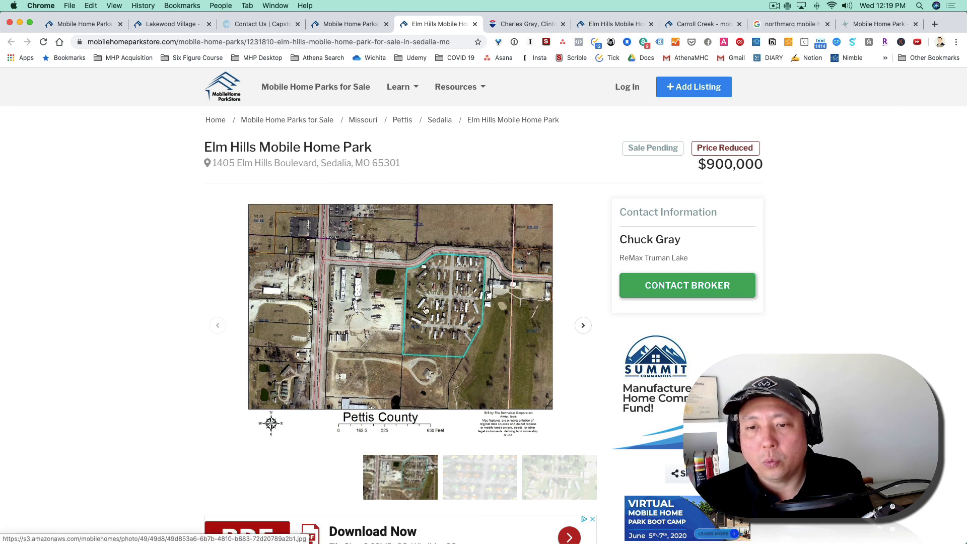
mouse_move(690, 271)
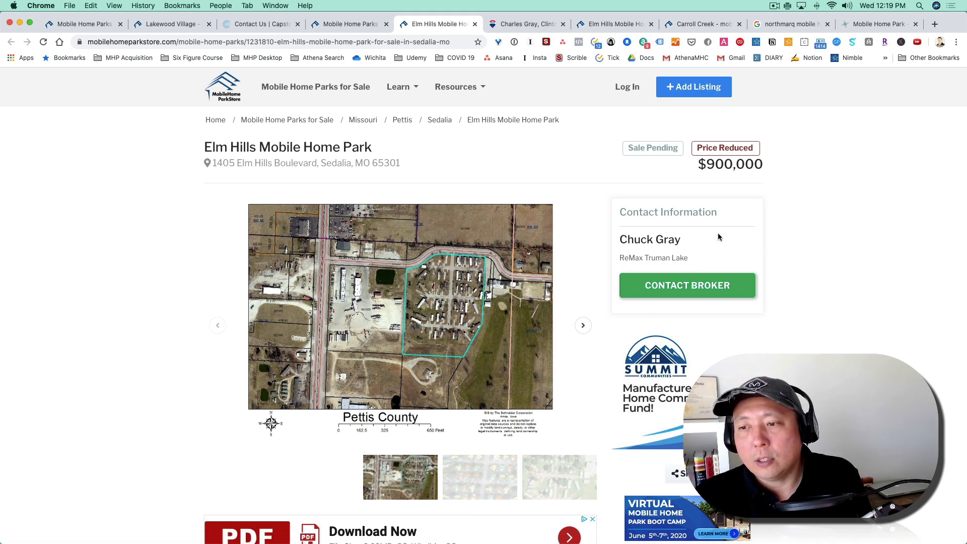
mouse_move(383, 302)
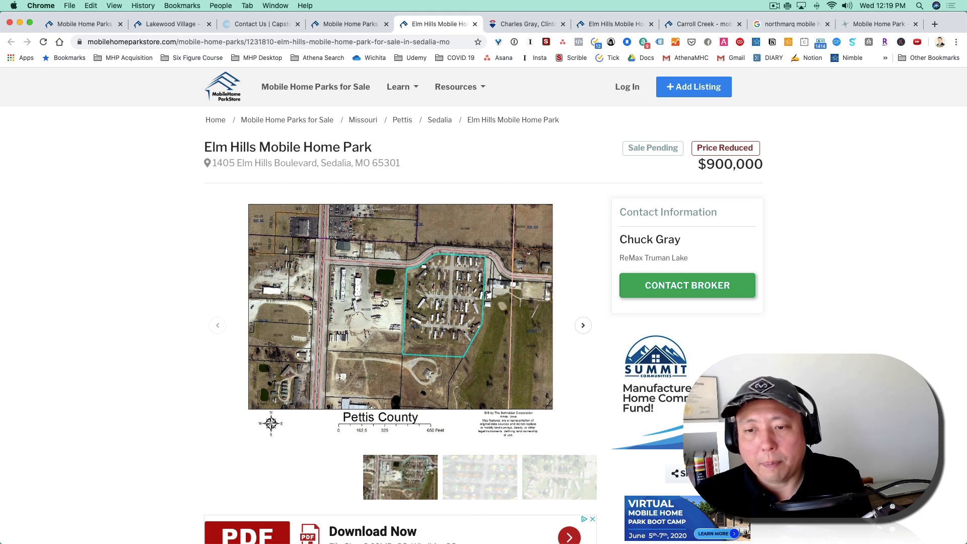
mouse_move(532, 70)
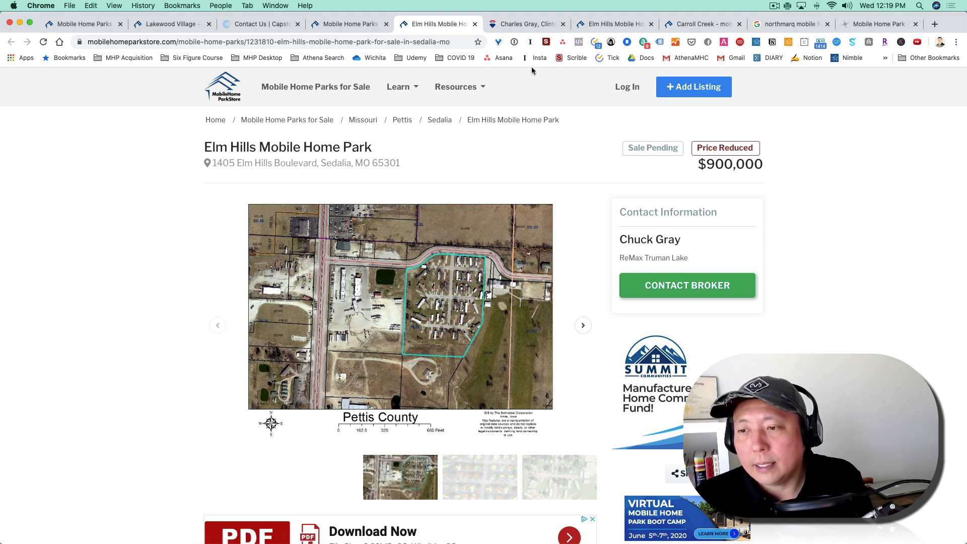
click(524, 24)
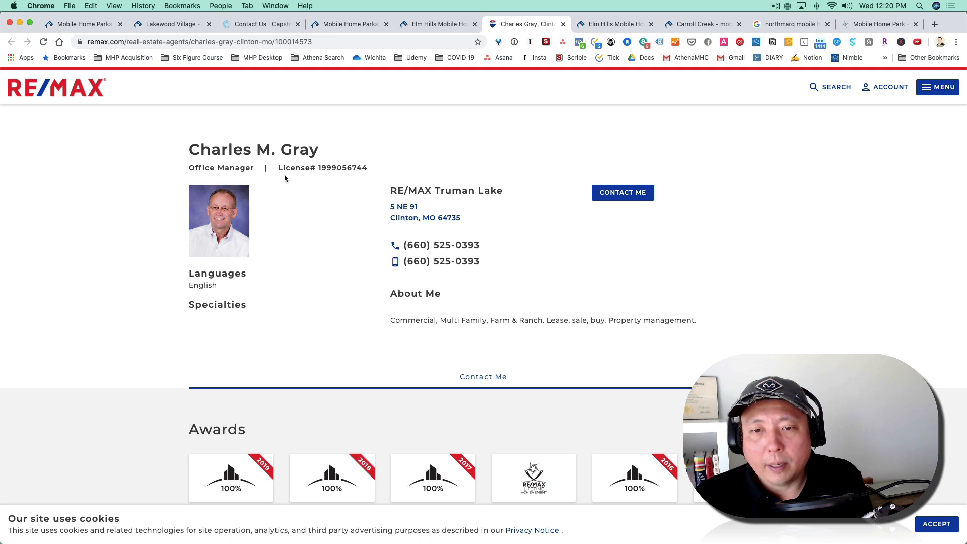
mouse_move(587, 210)
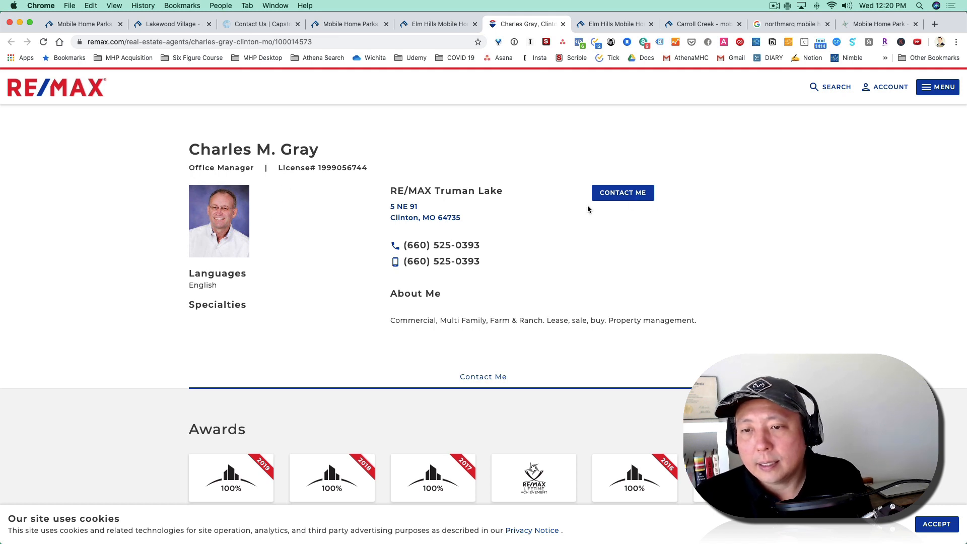
click(623, 192)
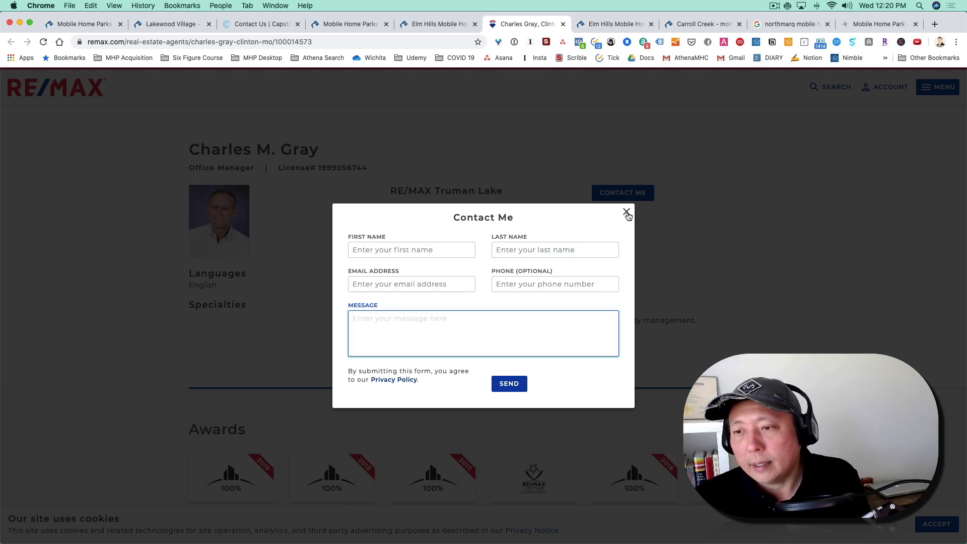
click(626, 212)
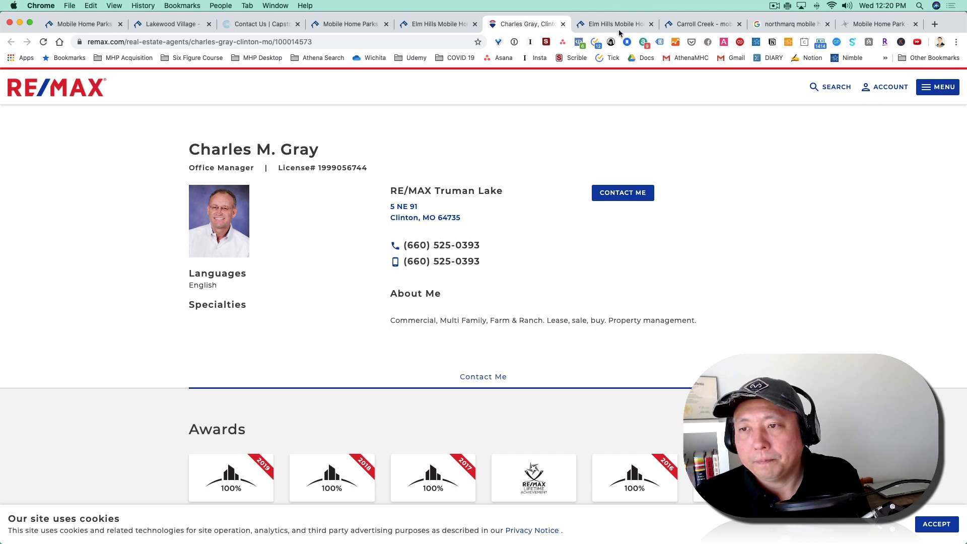
Review the Carroll Creek listing's Contact Information for its broker
click(701, 24)
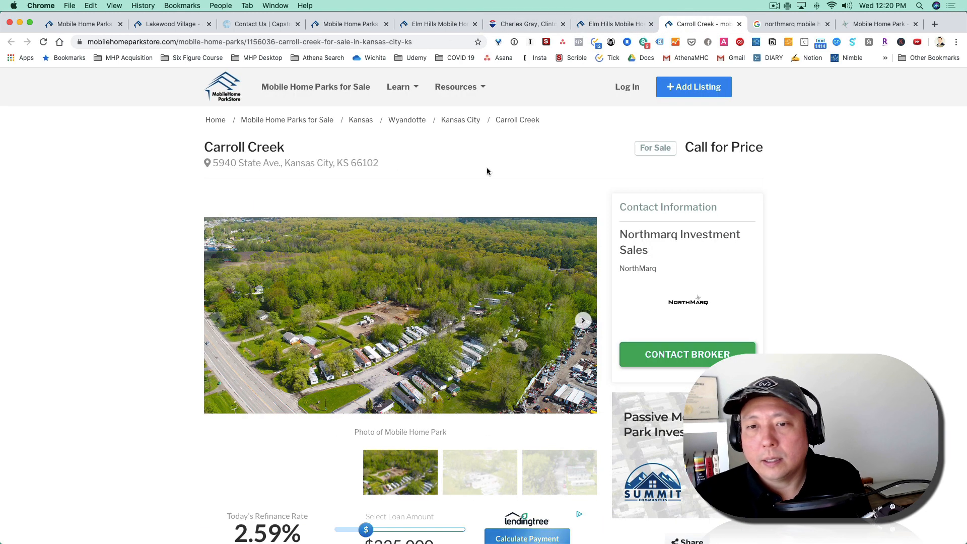
mouse_move(350, 24)
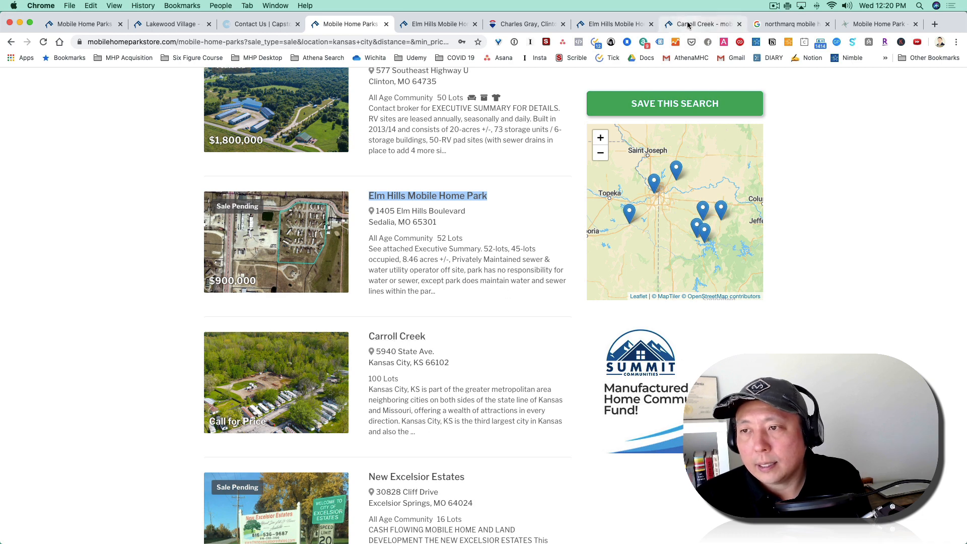
click(397, 335)
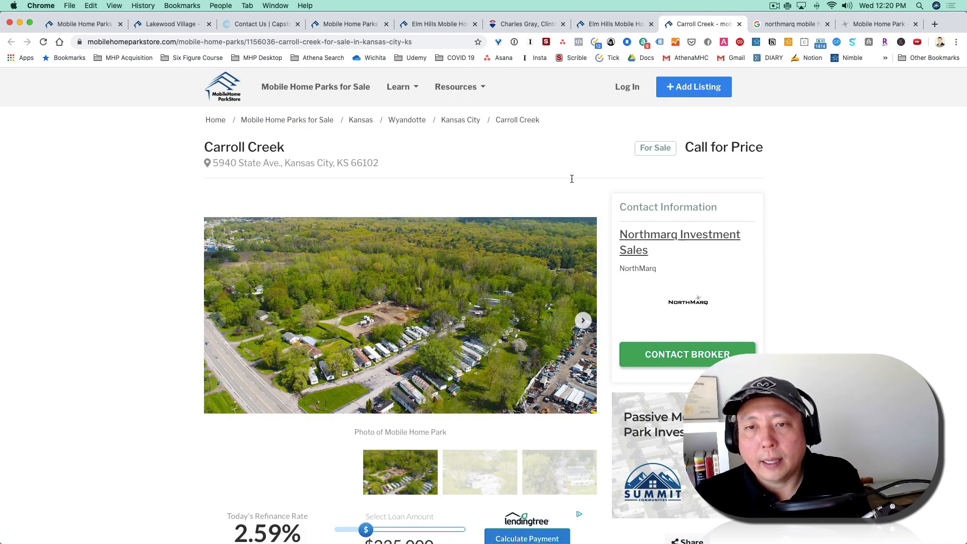
mouse_move(543, 252)
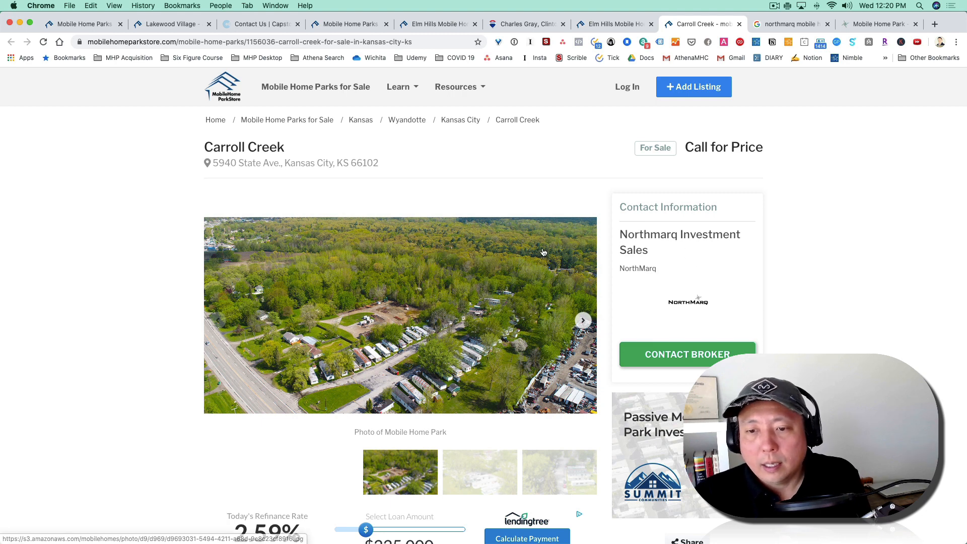
scroll(down, 3)
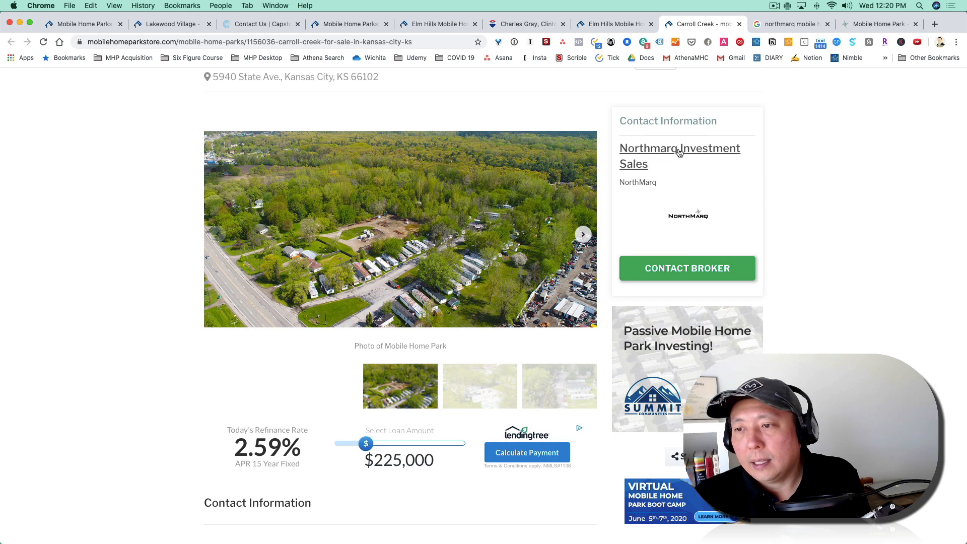
mouse_move(775, 31)
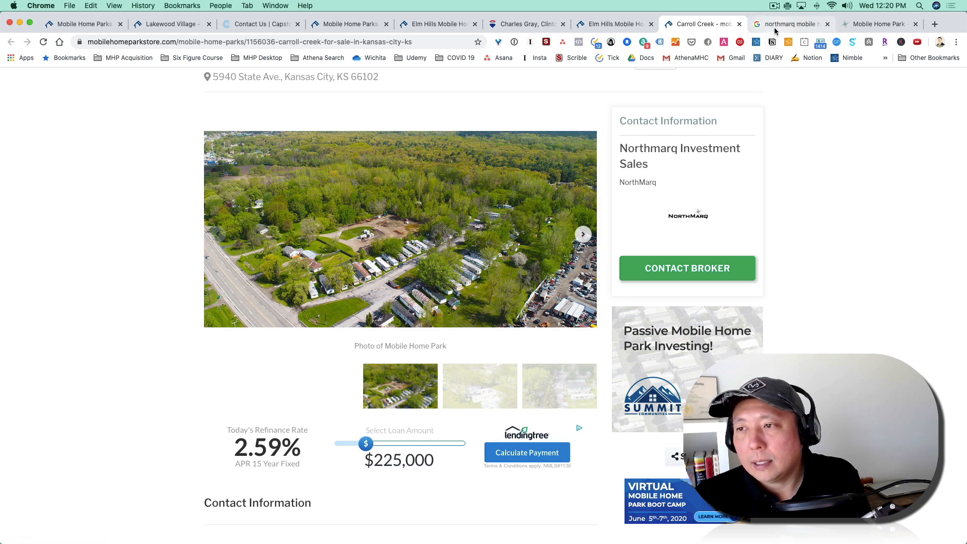
From the Google results, bring up NorthMarq's mobile home park transaction page
click(791, 23)
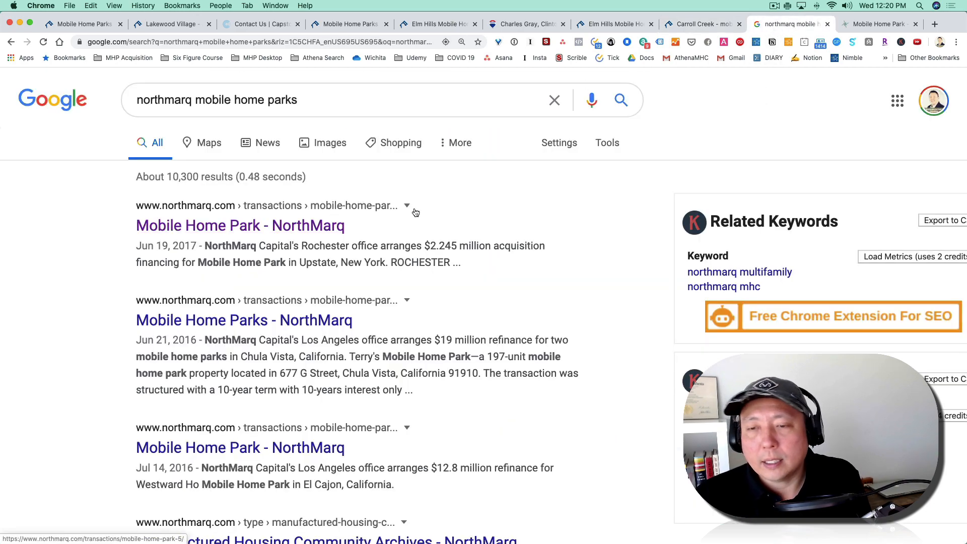
click(240, 225)
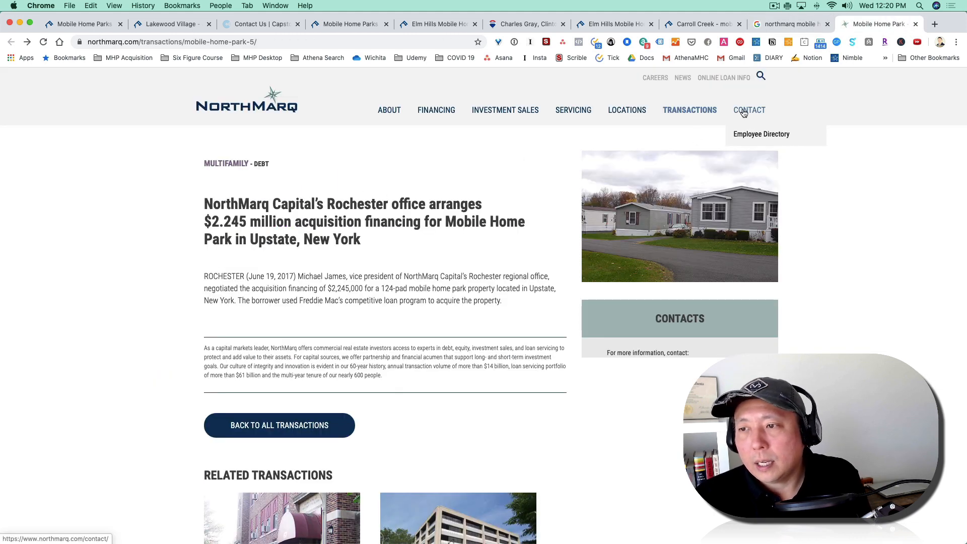
Go to NorthMarq's contact page with Minneapolis office details and focus the blank Message box
click(748, 110)
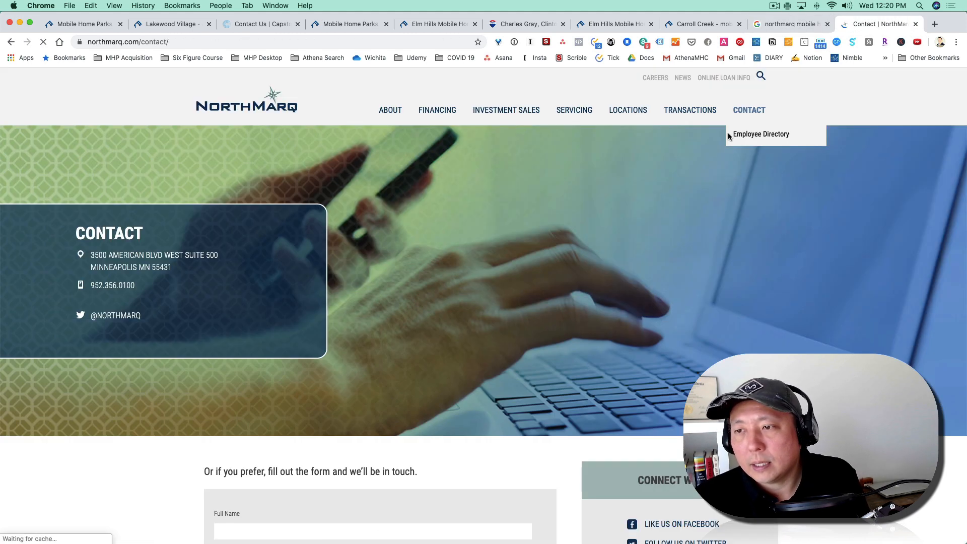
scroll(down, 3)
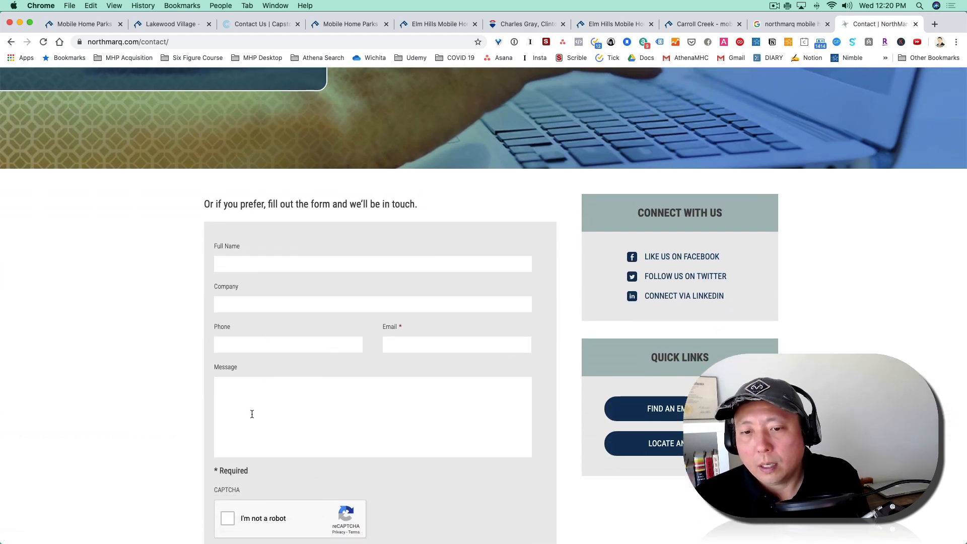
click(372, 401)
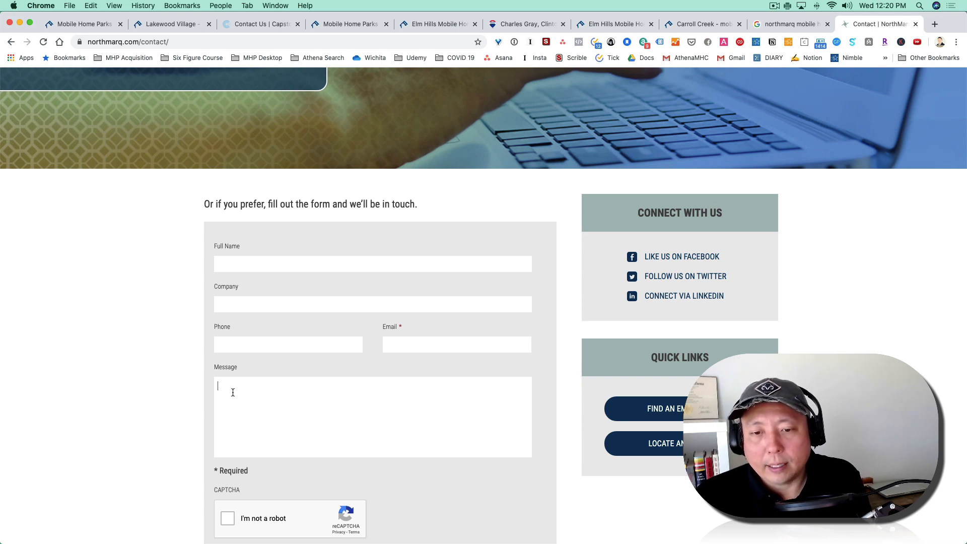
scroll(down, 3)
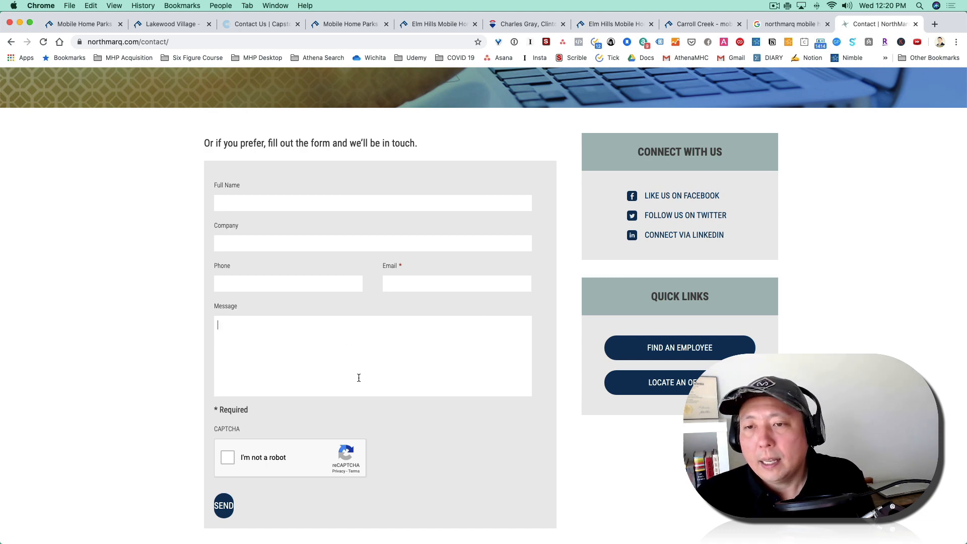
mouse_move(387, 323)
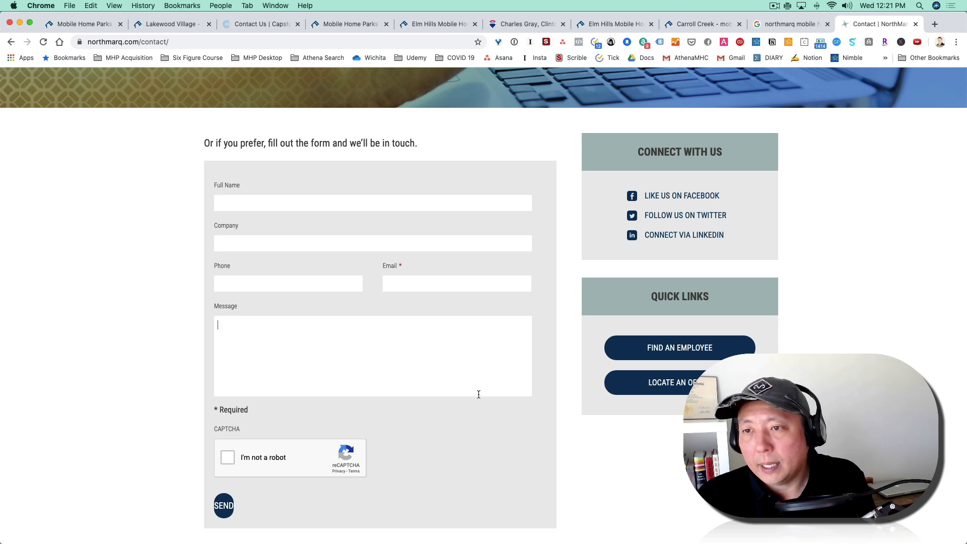
mouse_move(435, 361)
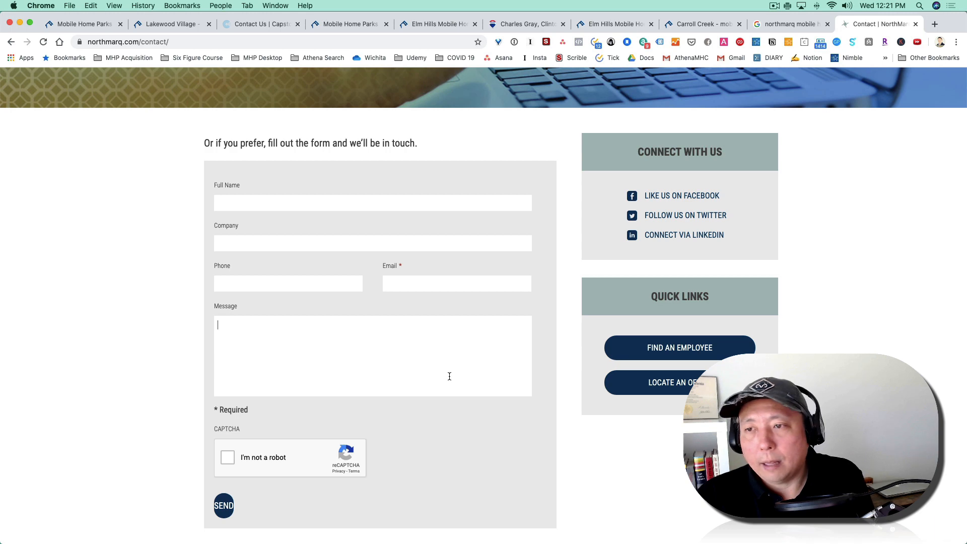
scroll(up, 3)
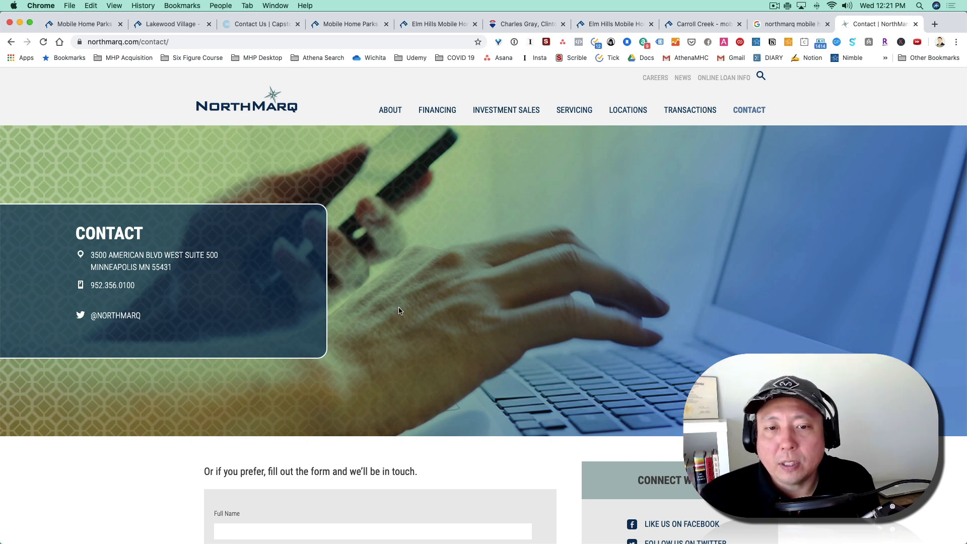
scroll(down, 3)
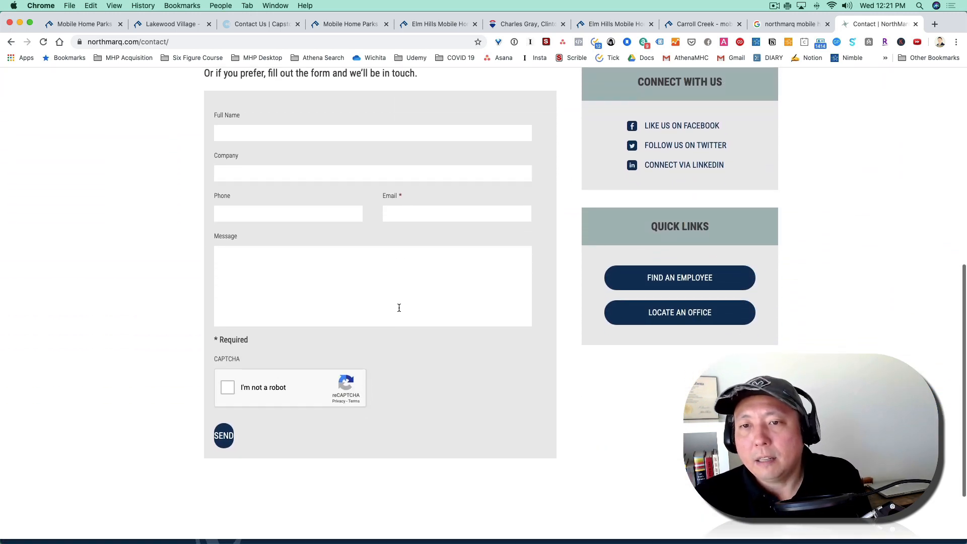
scroll(up, 3)
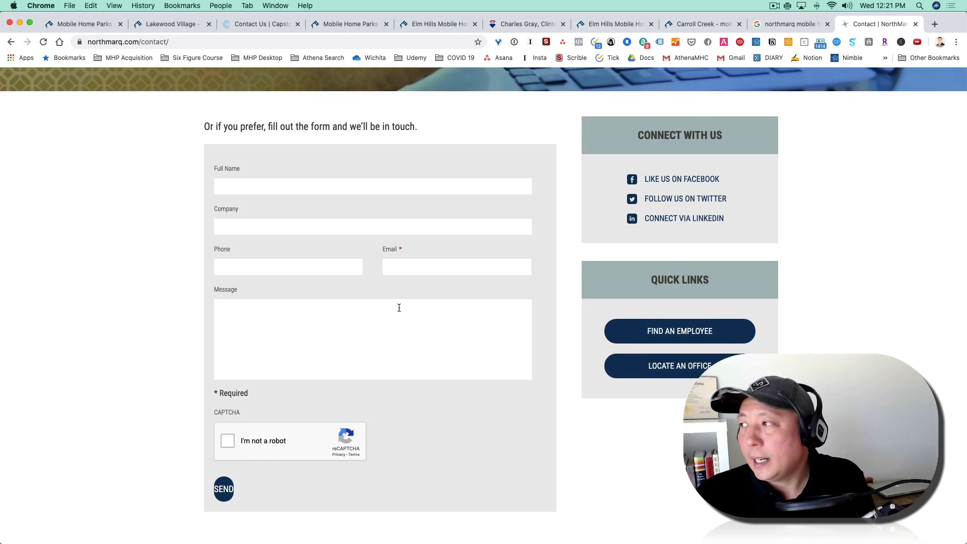